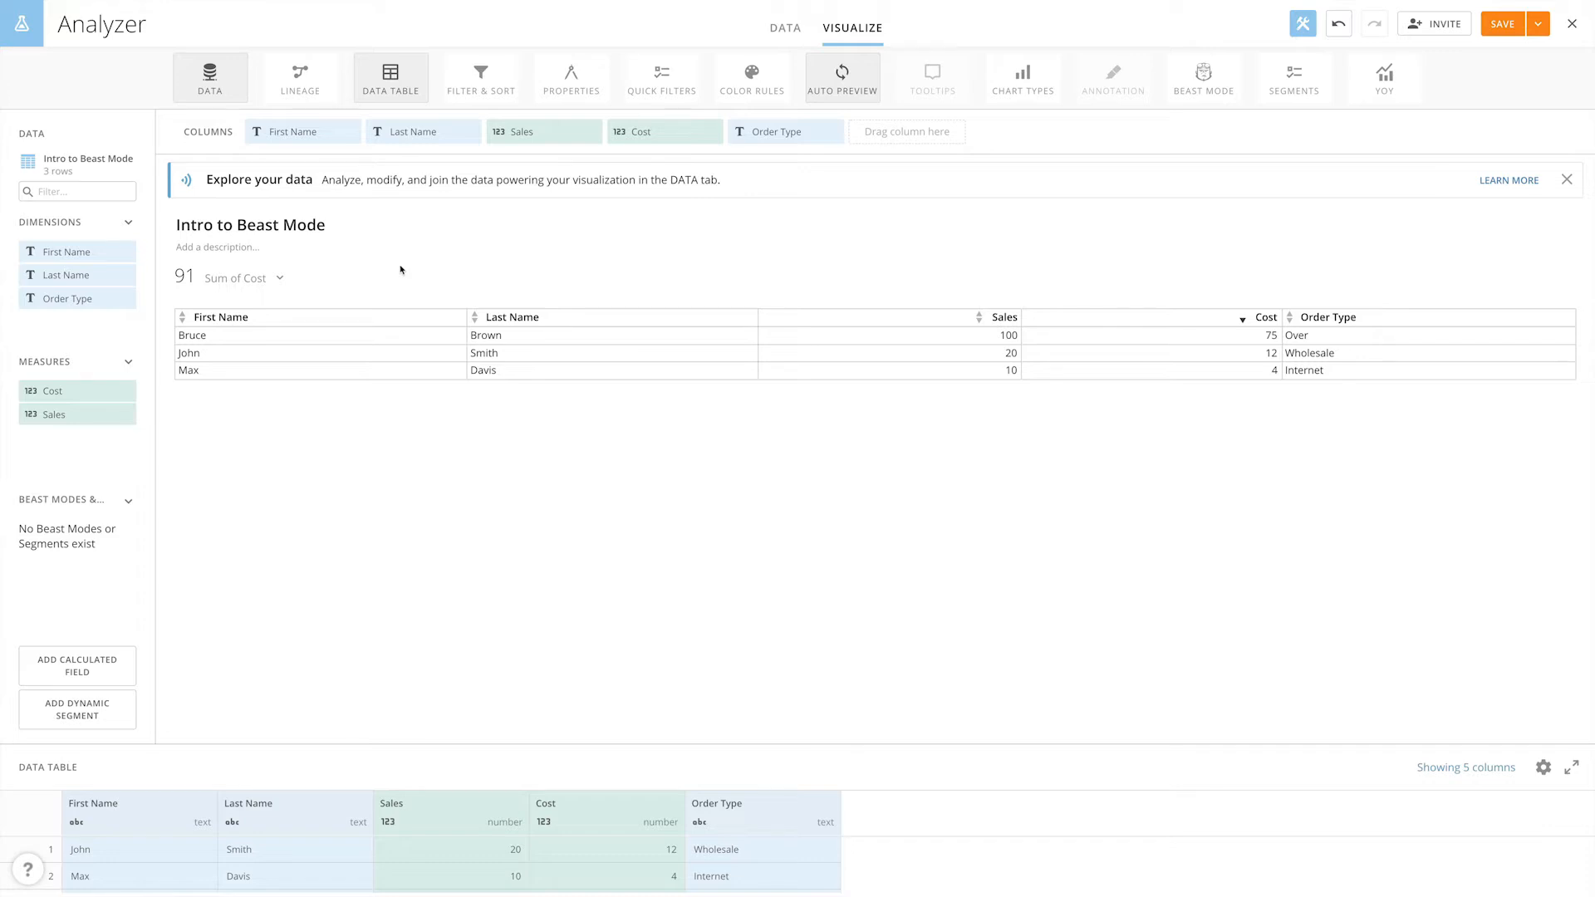
mouse_move(398, 269)
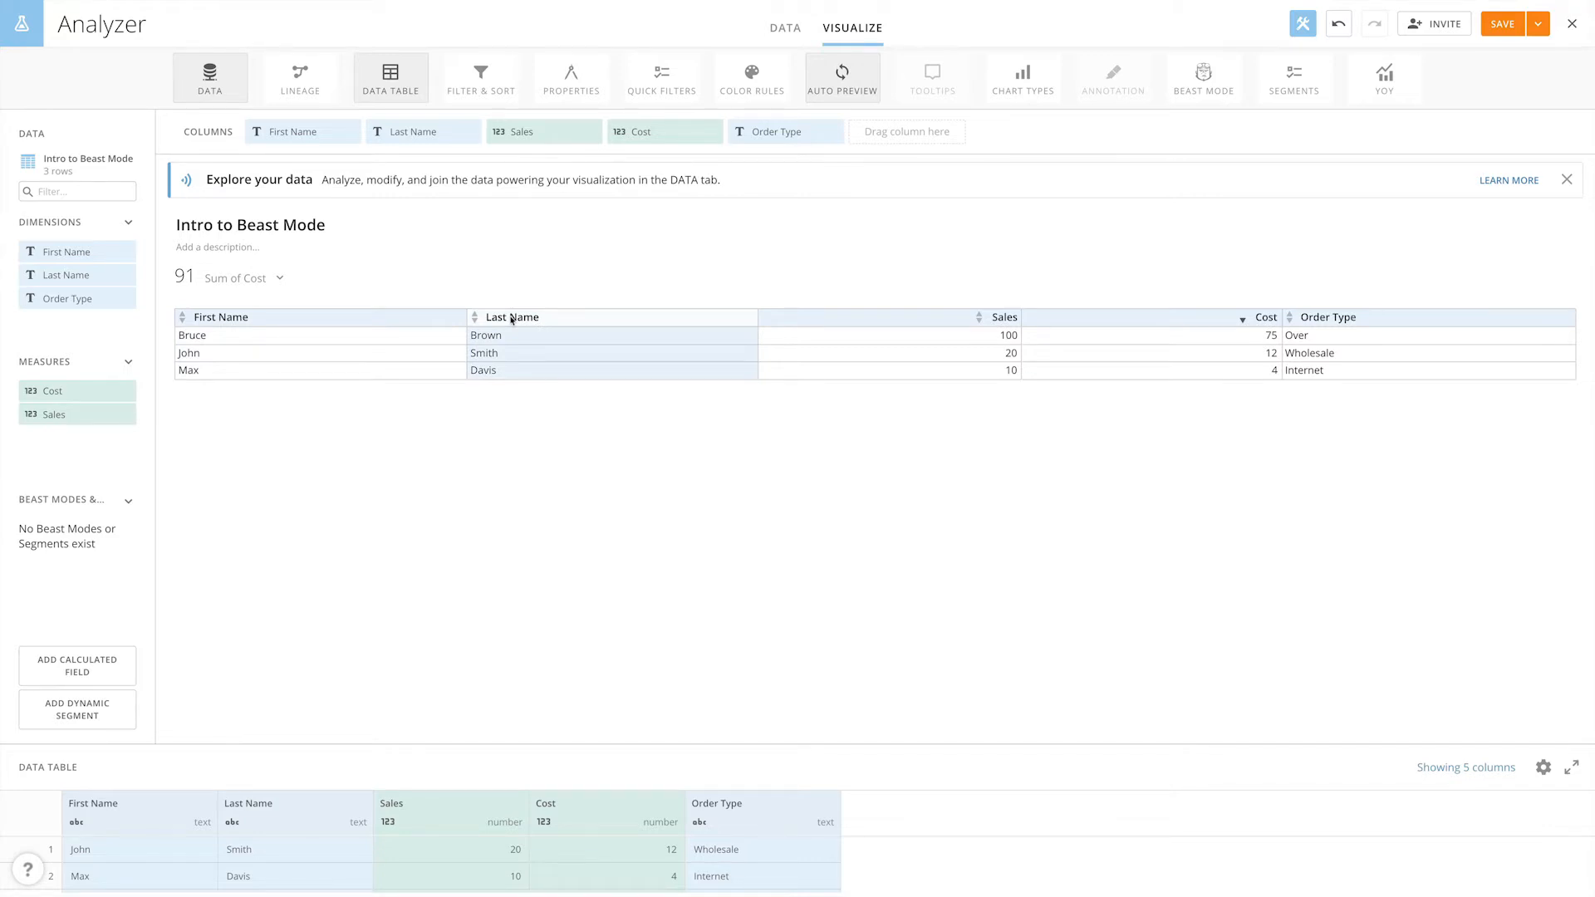
mouse_move(508, 321)
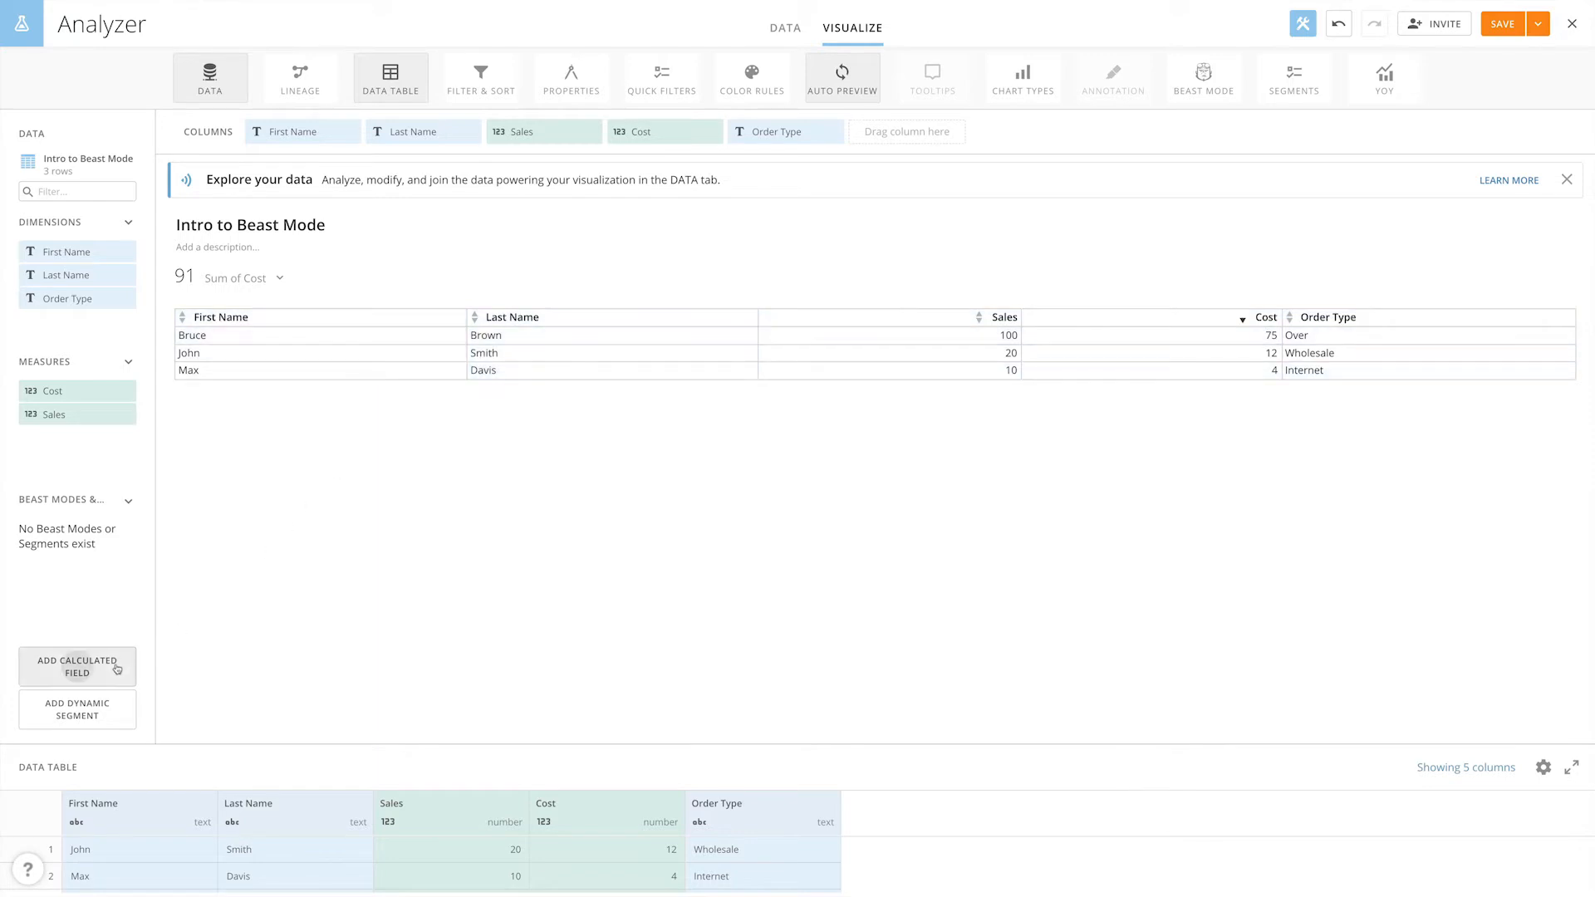
Create a new calculated field named 'Full Name' and place the cursor in its formula editor
click(77, 666)
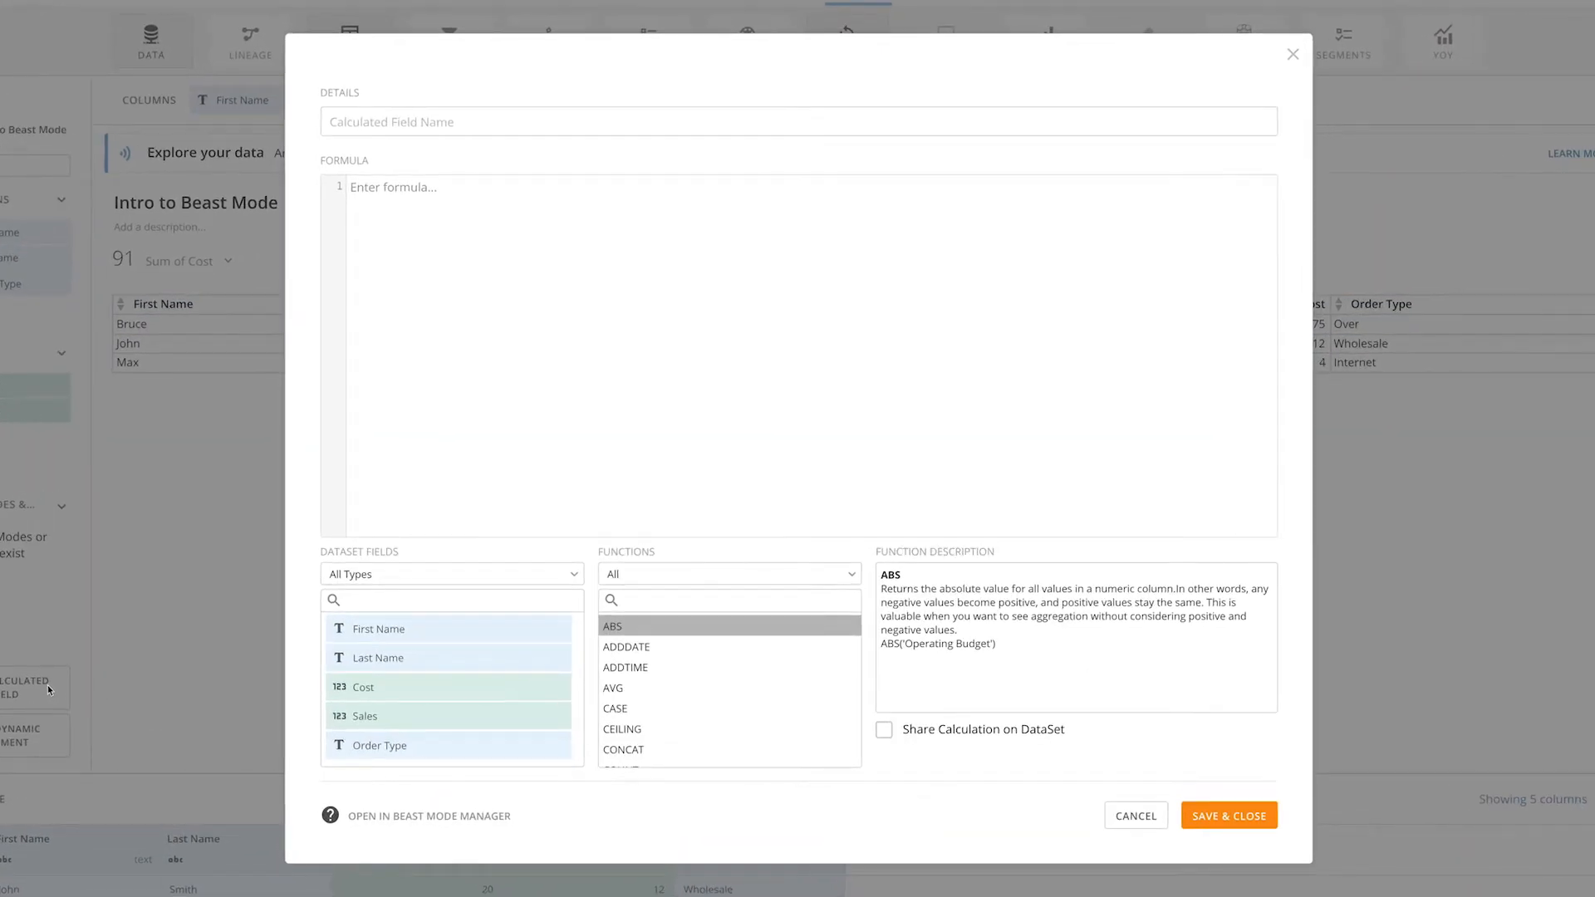
mouse_move(452, 394)
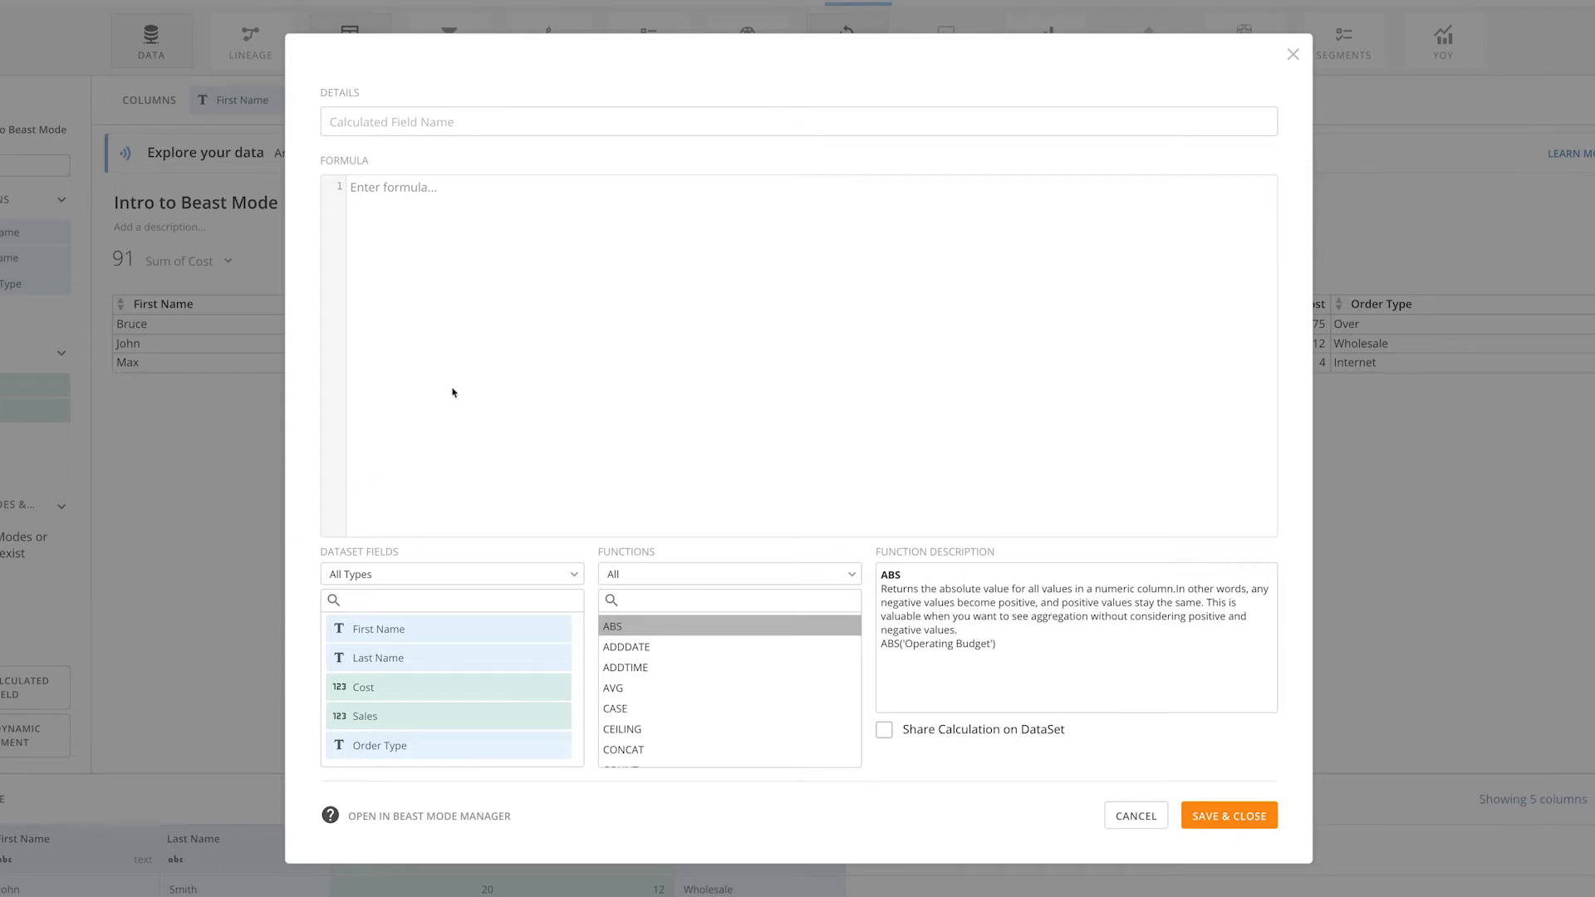
text(Full Name)
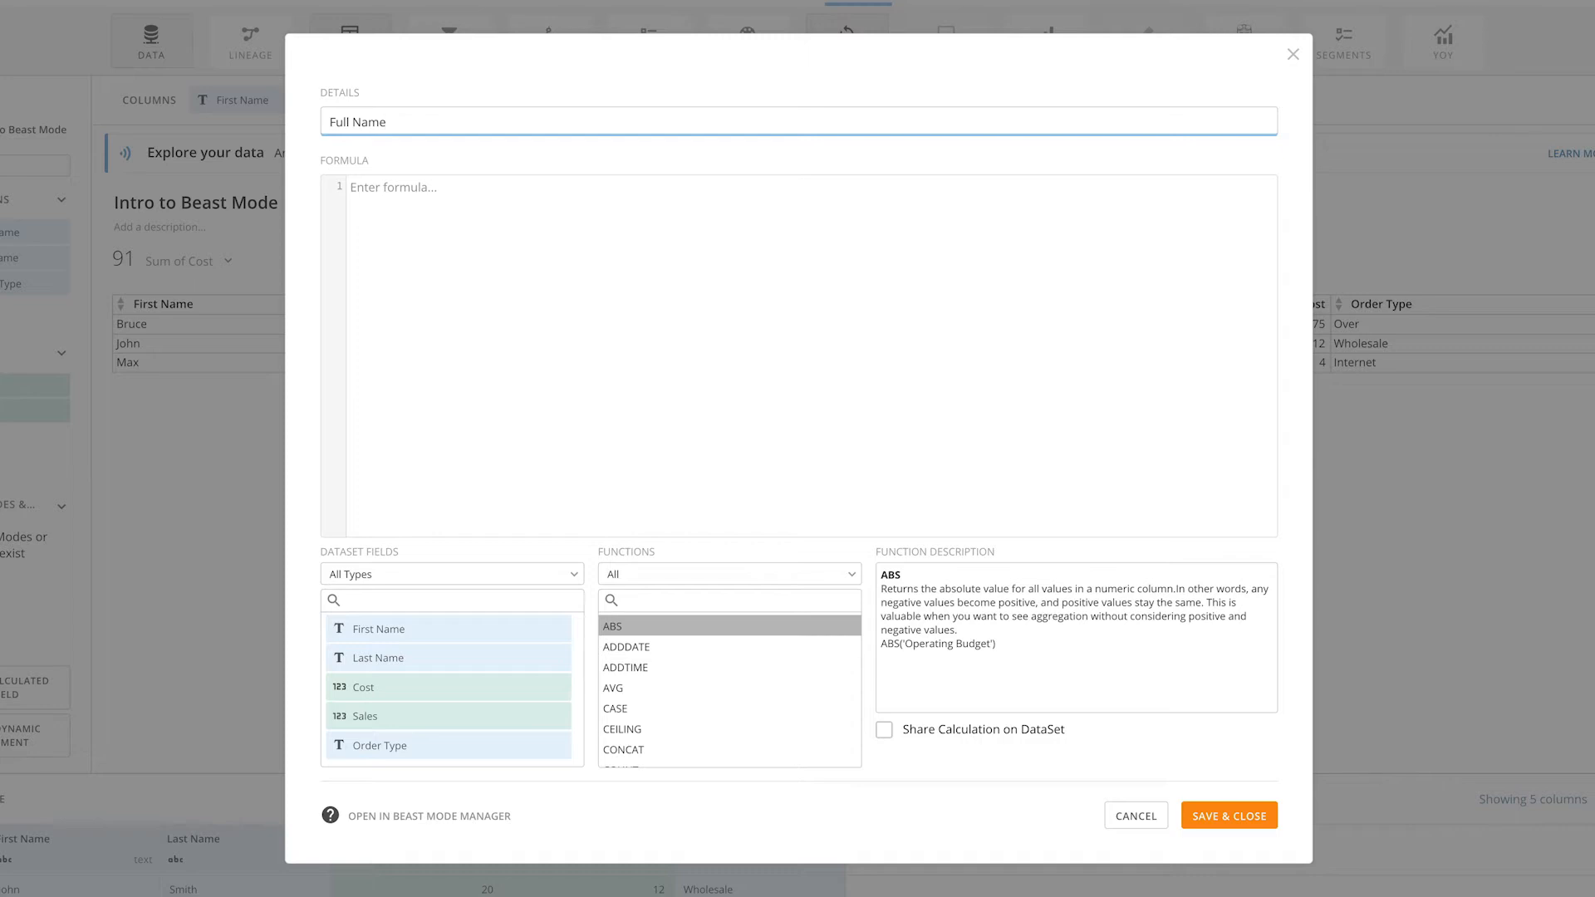
click(508, 187)
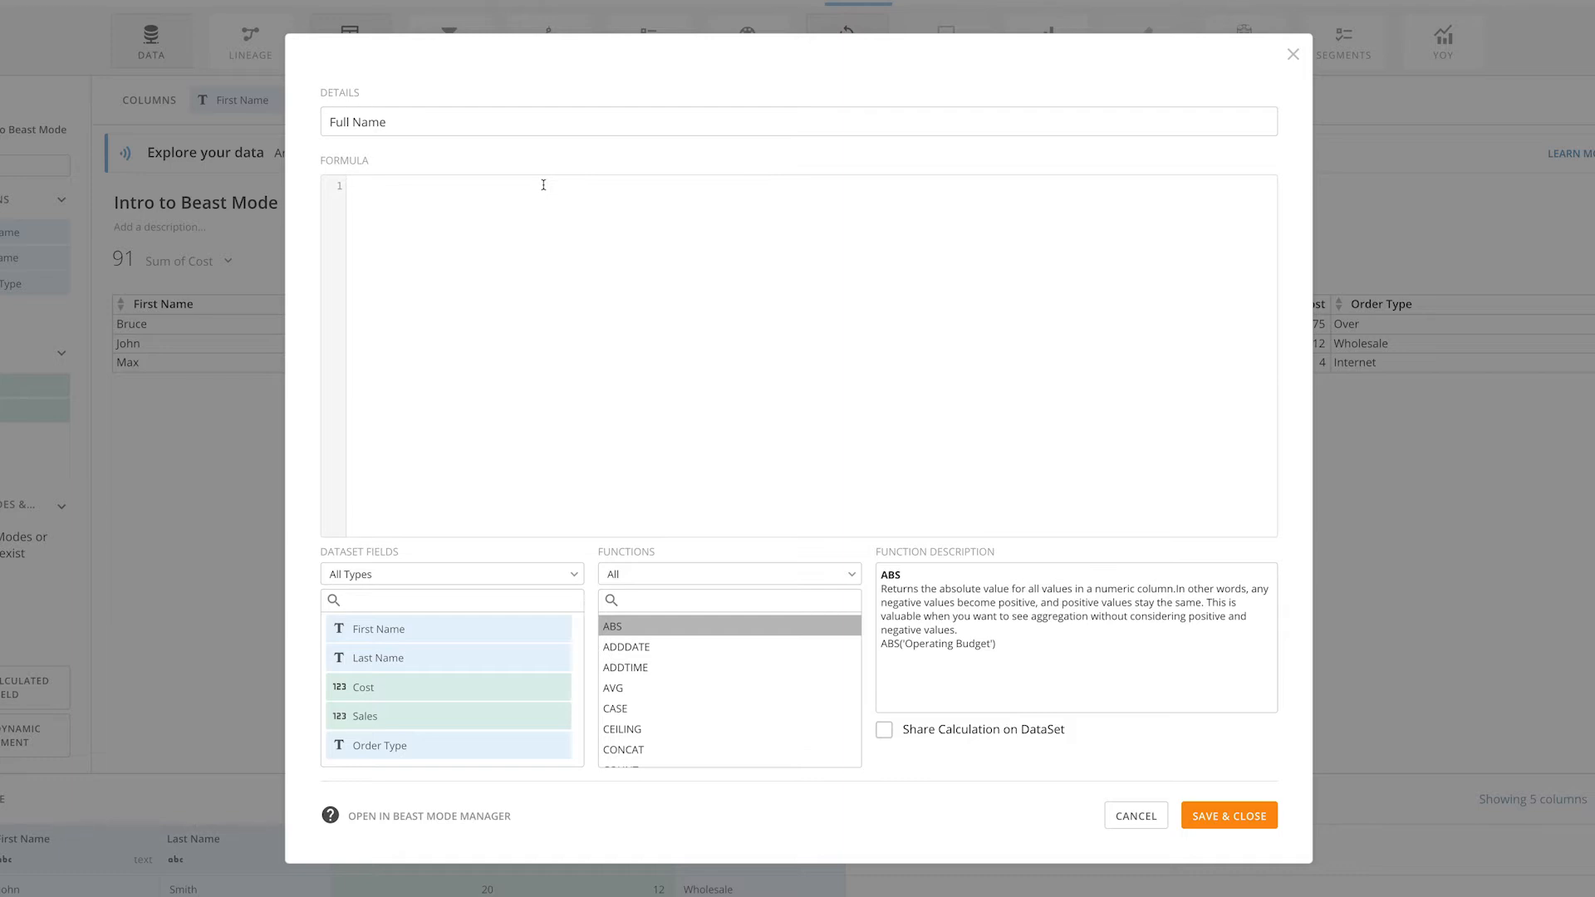
text(con)
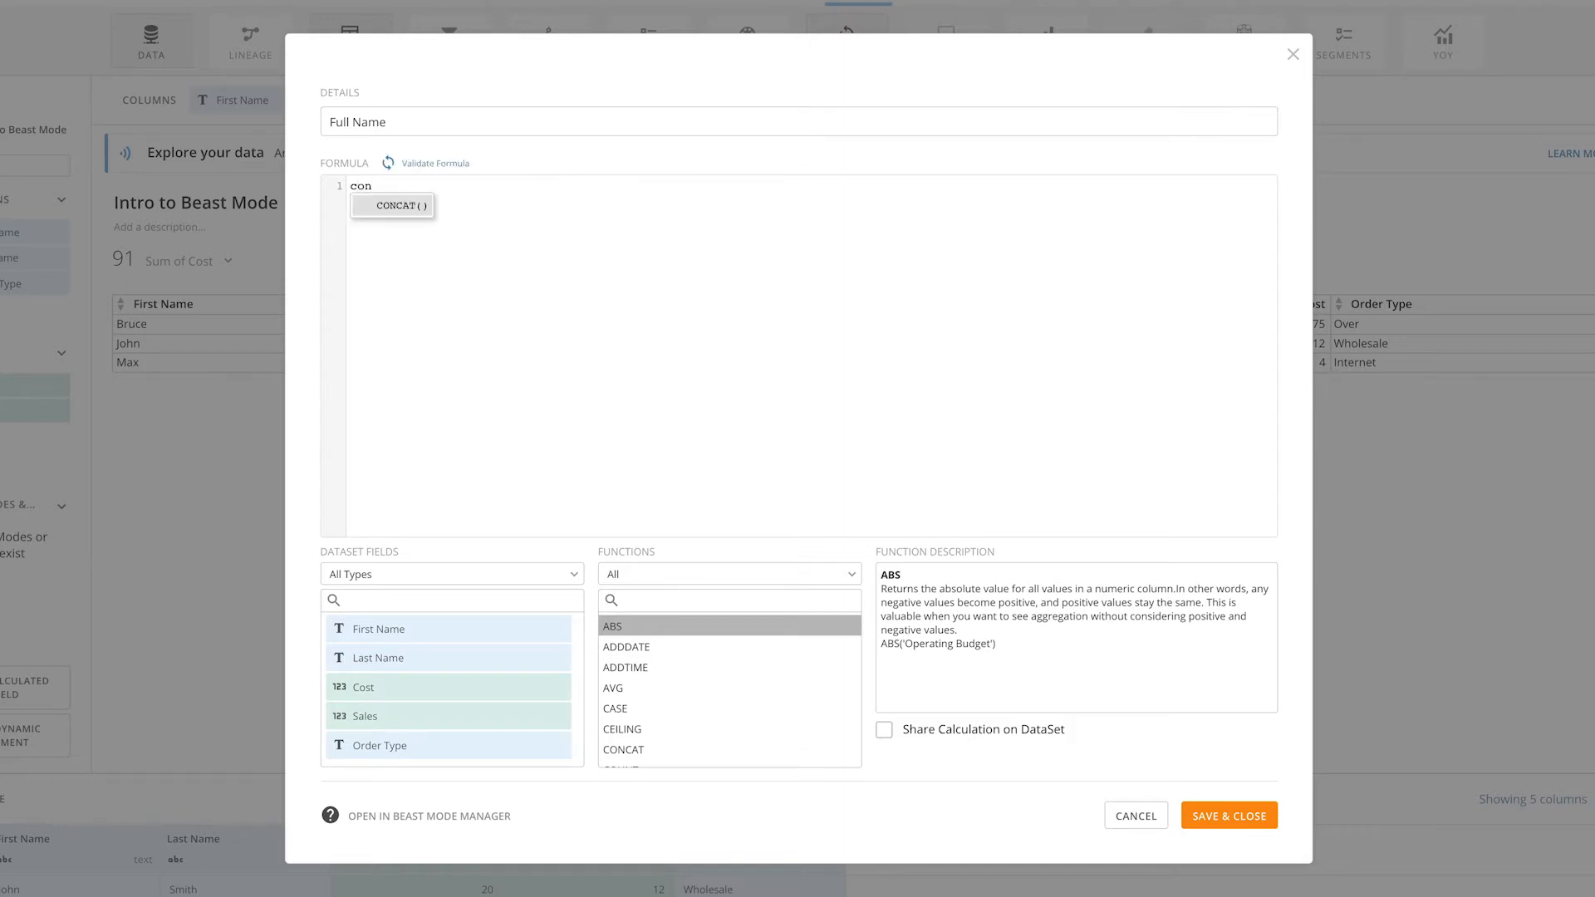
mouse_move(543, 186)
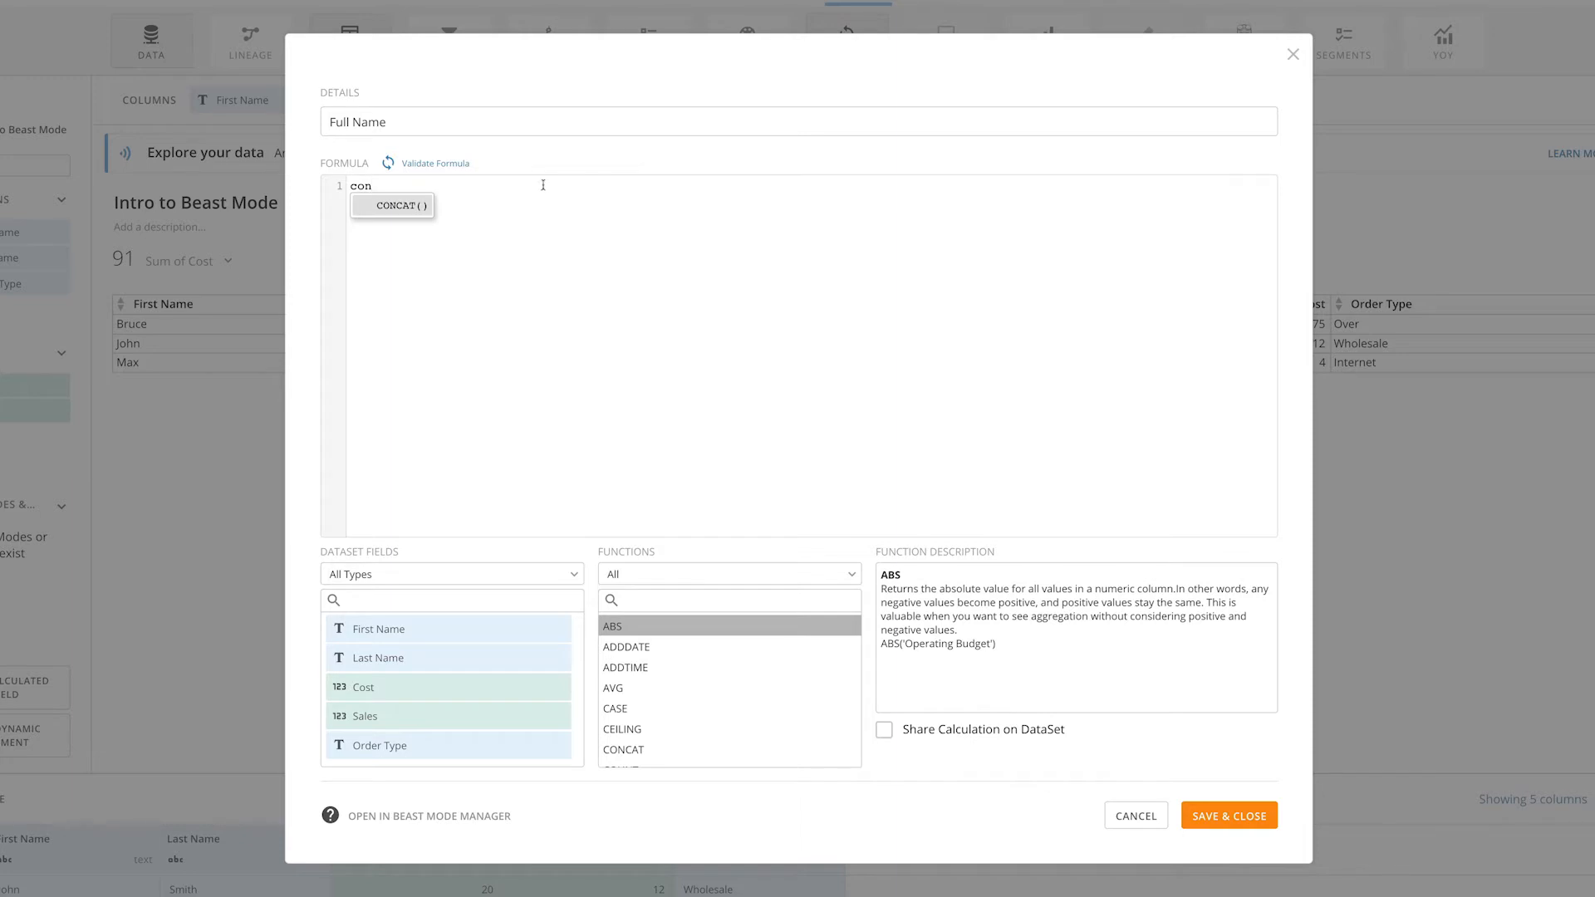
click(393, 205)
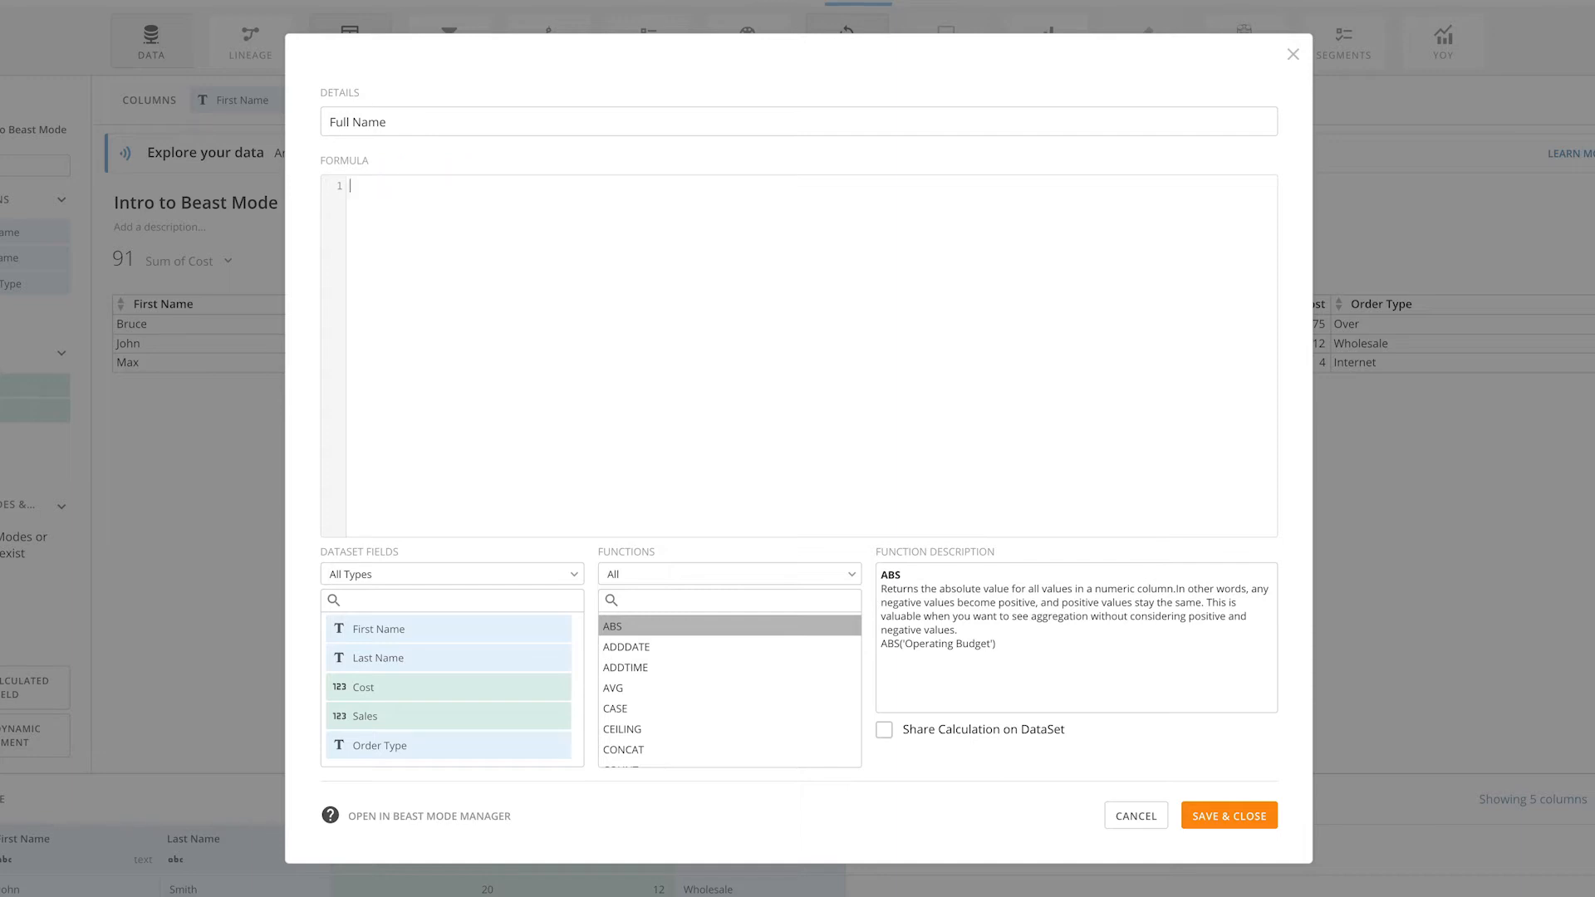
Search the function list for CONCAT and insert it into the formula
click(729, 600)
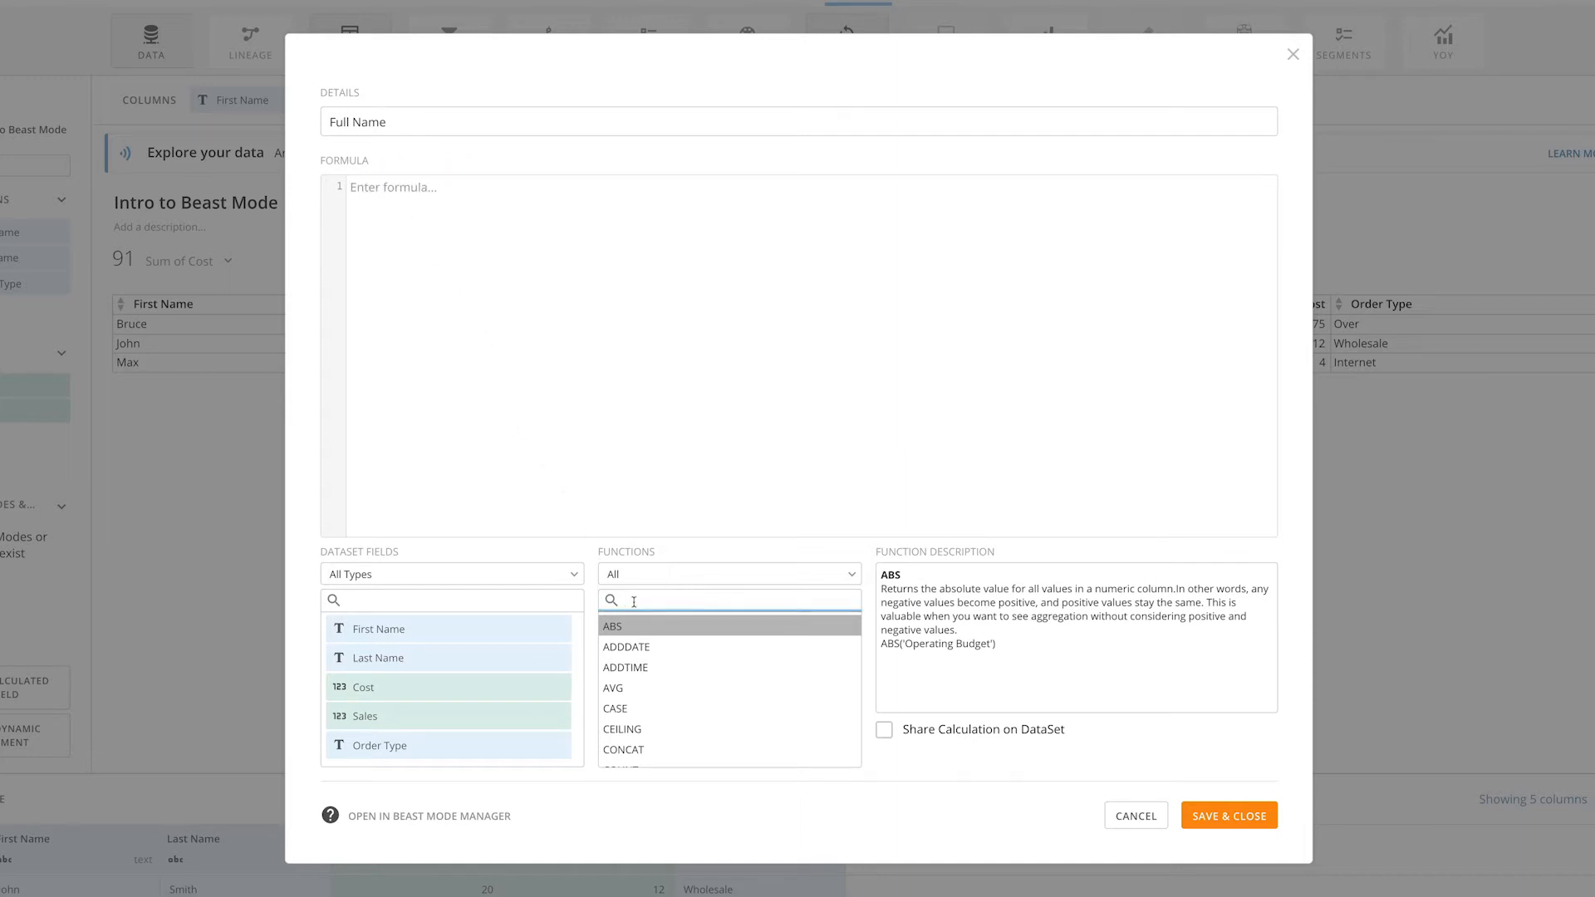
text(concat)
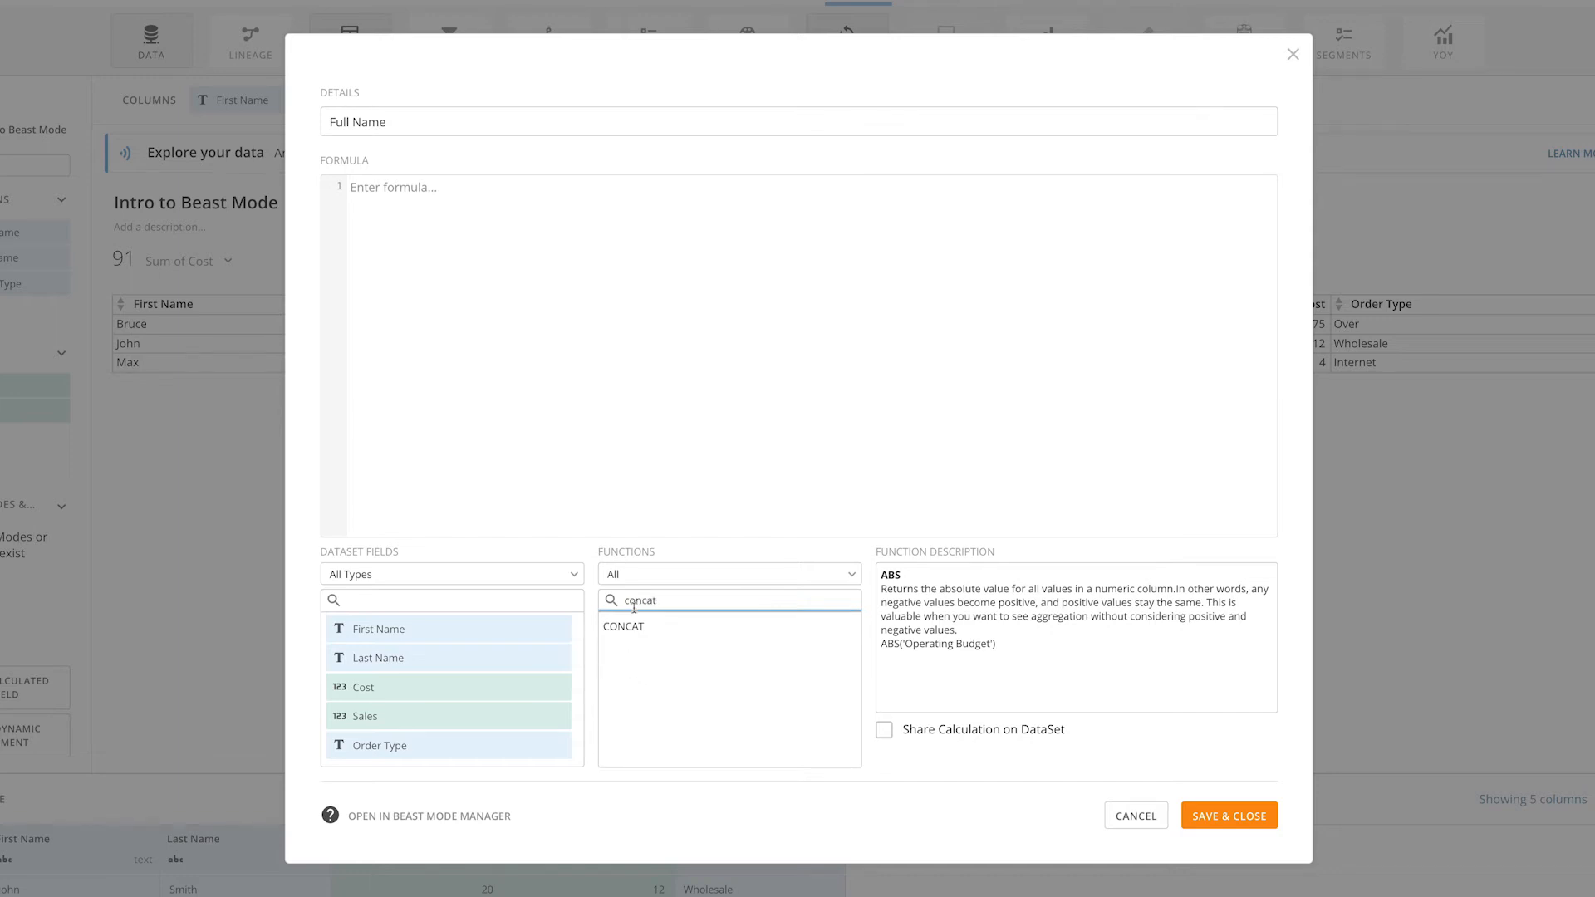
click(623, 625)
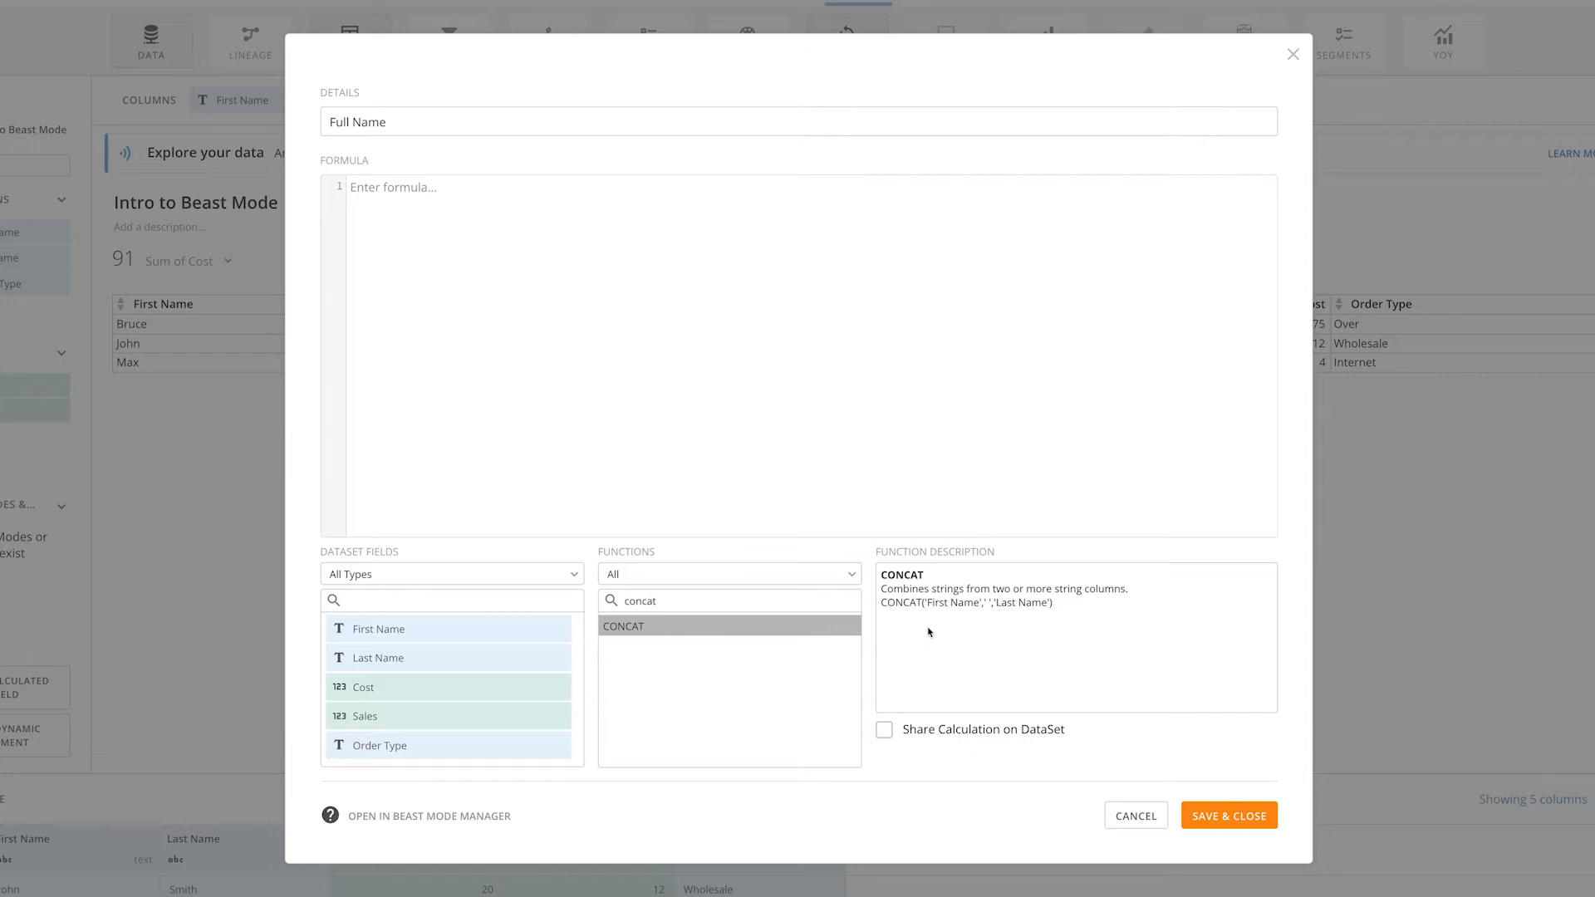
double_click(622, 626)
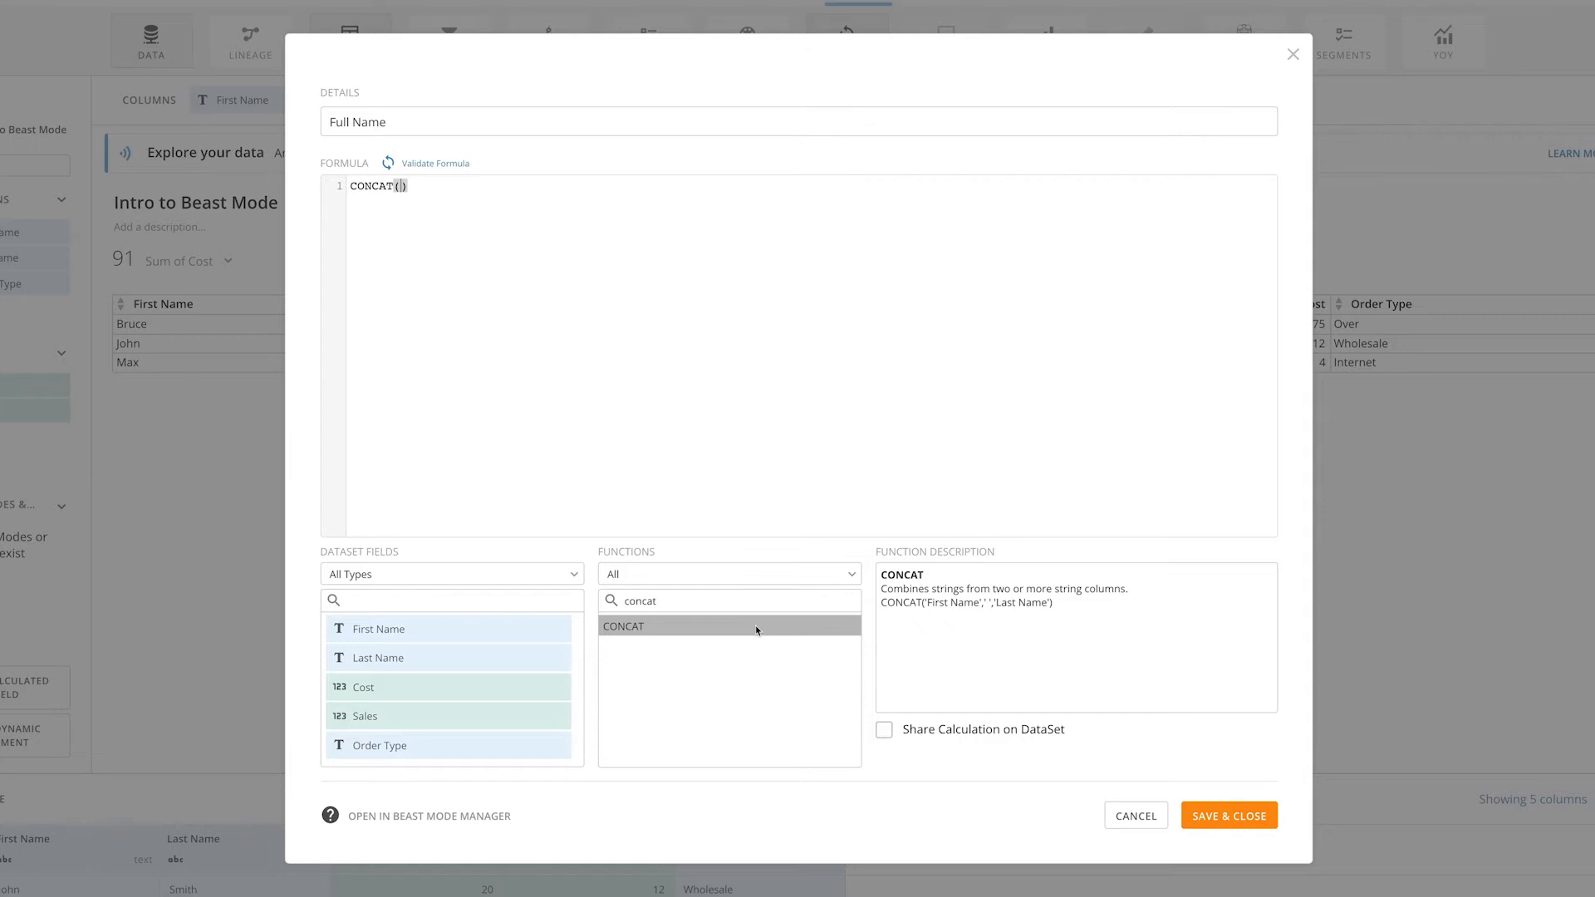
Fill CONCAT with the `First Name` and `Last Name` fields
text(fi)
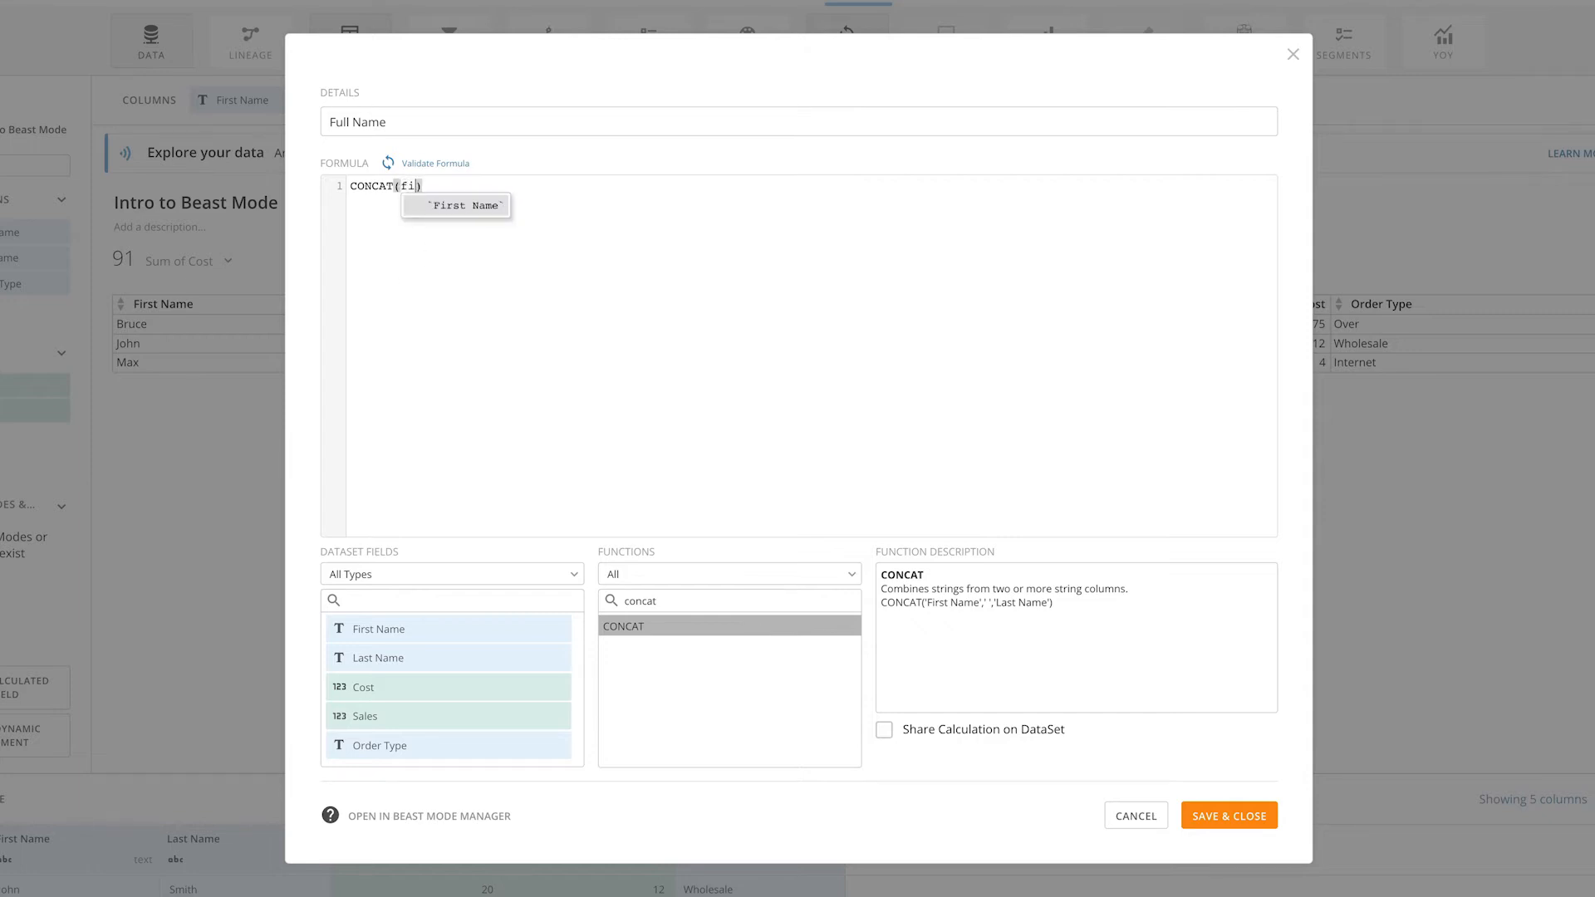
text(r)
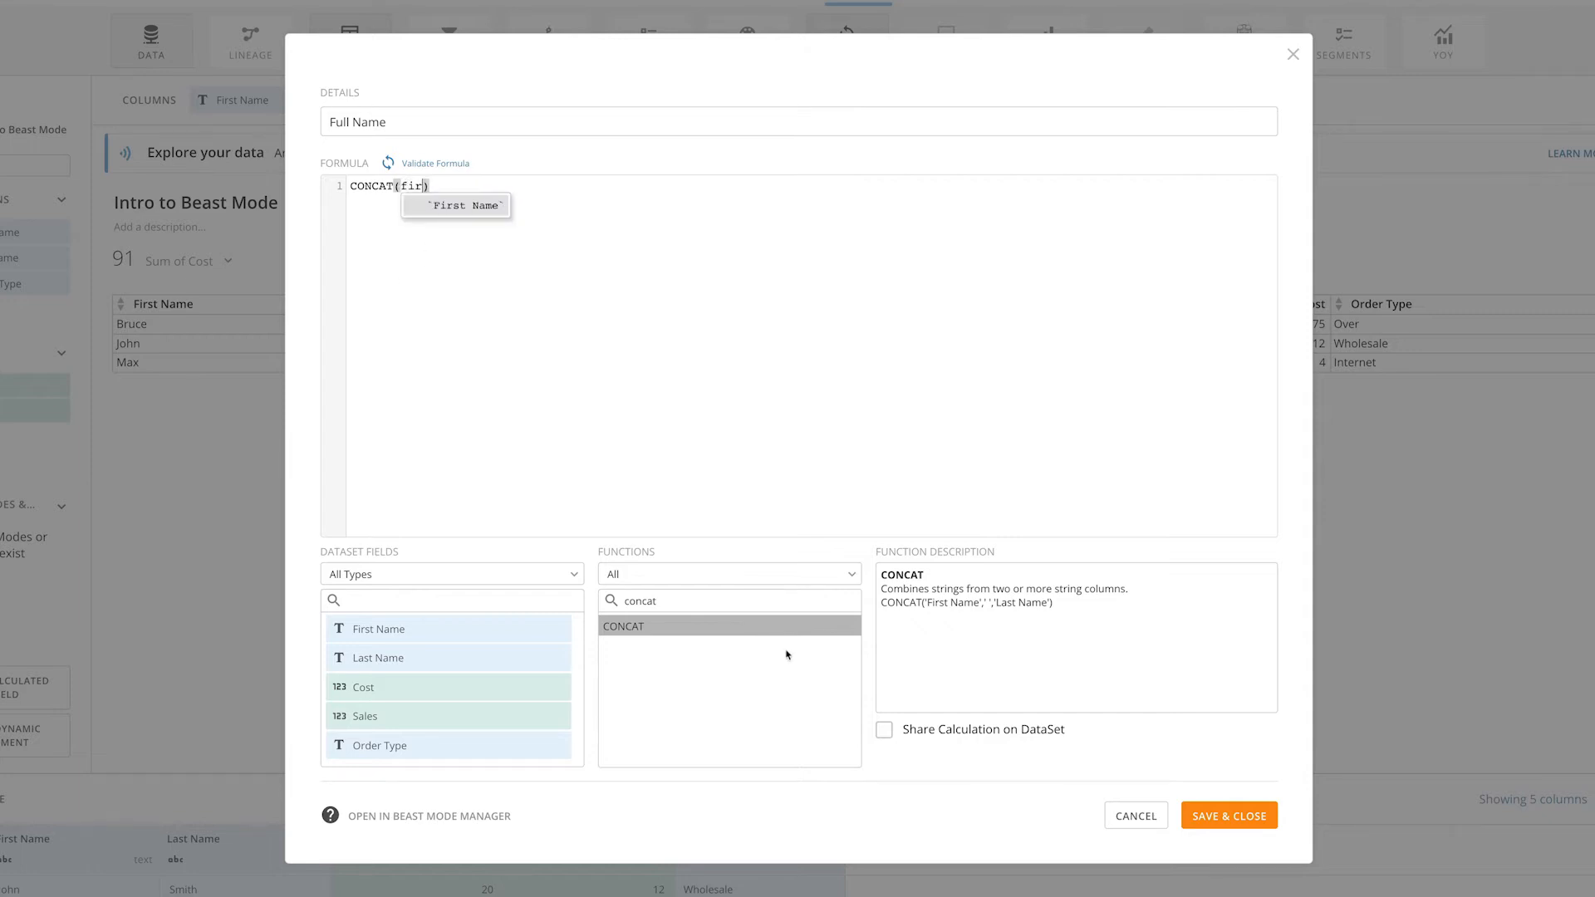
click(456, 205)
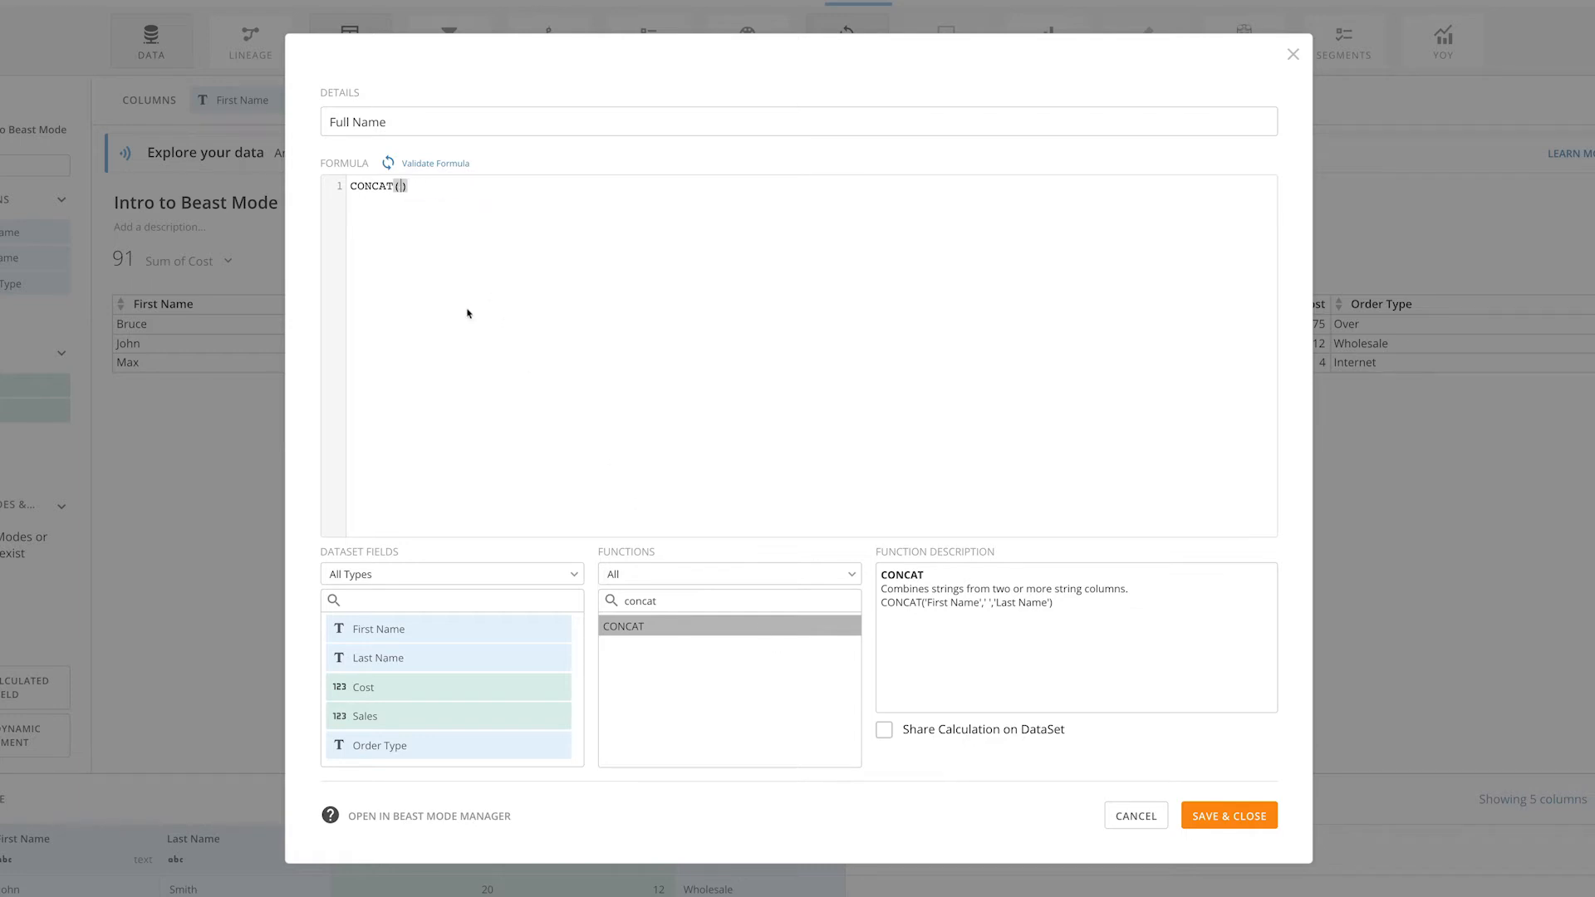
click(377, 629)
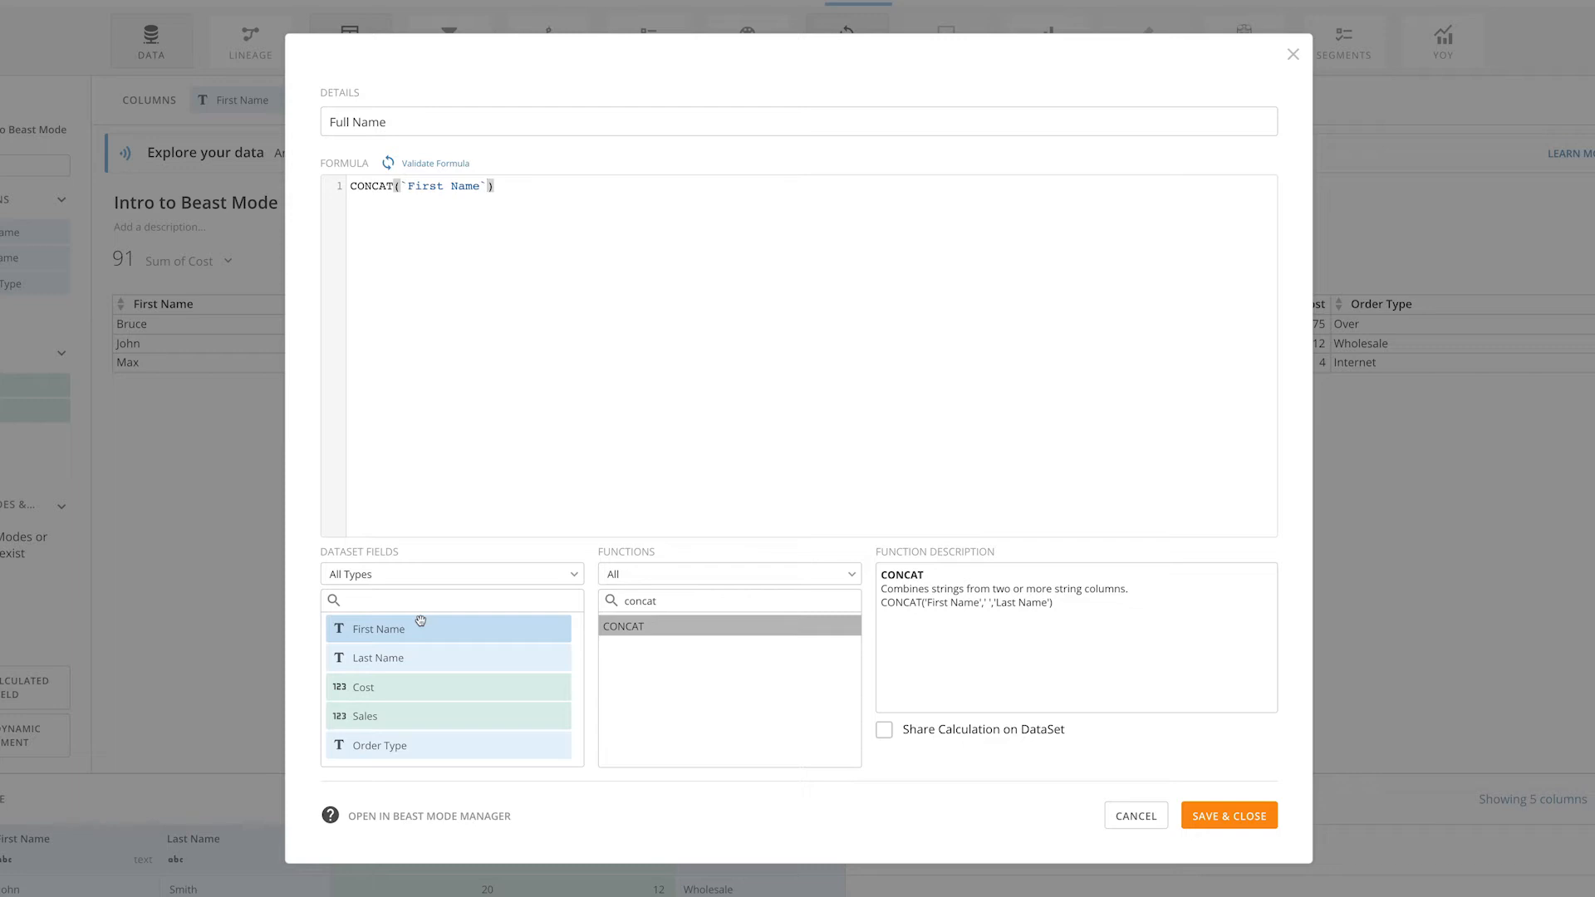
text(,La)
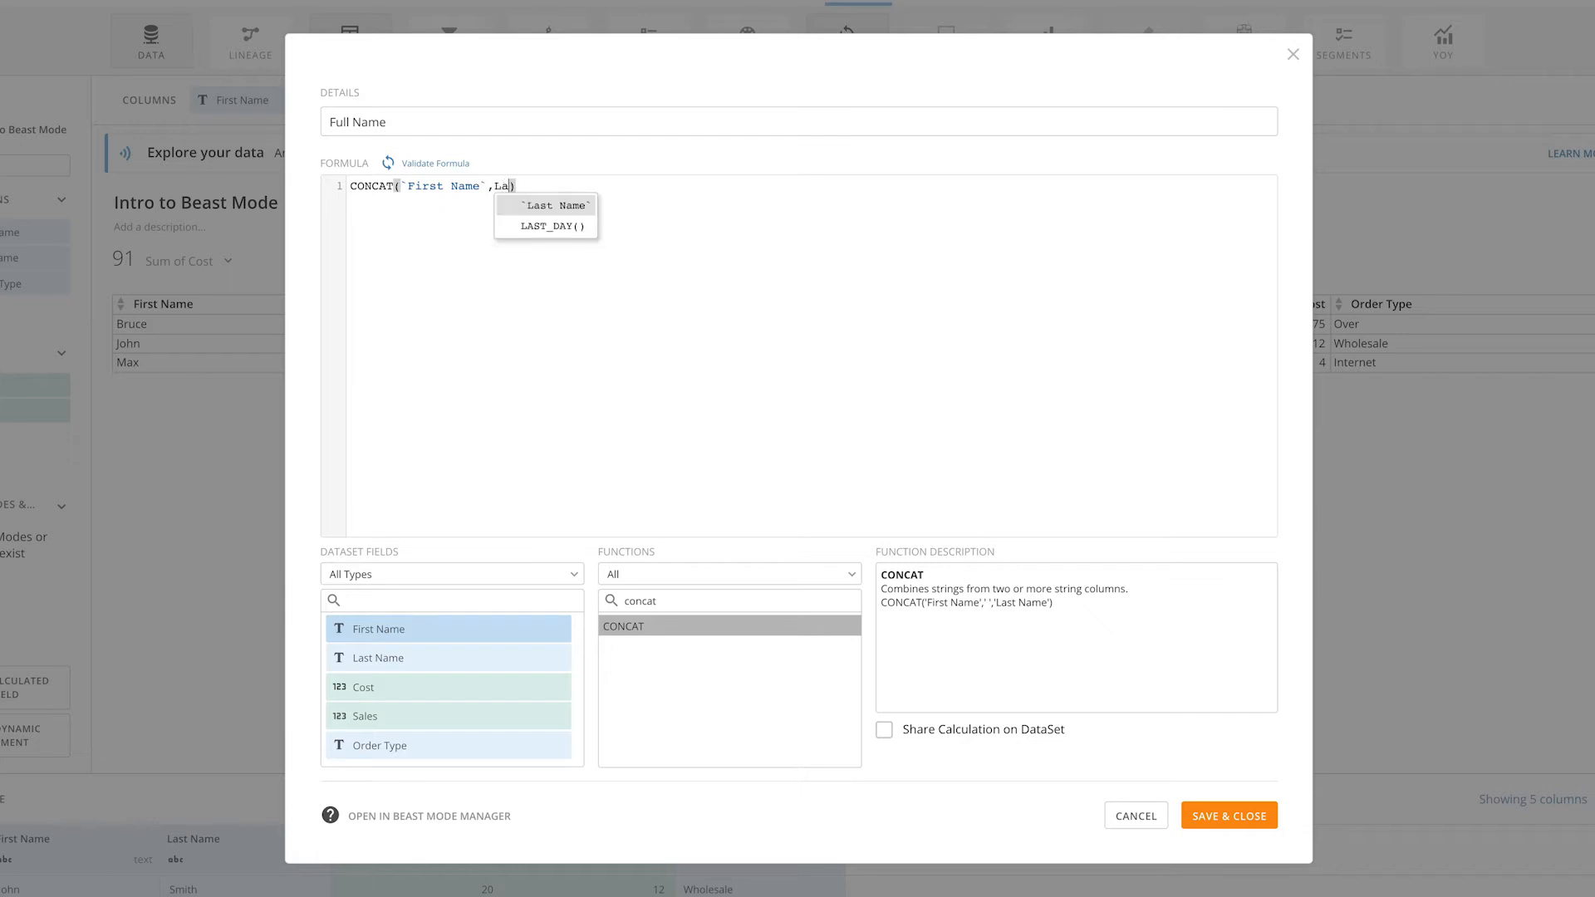
mouse_move(475, 551)
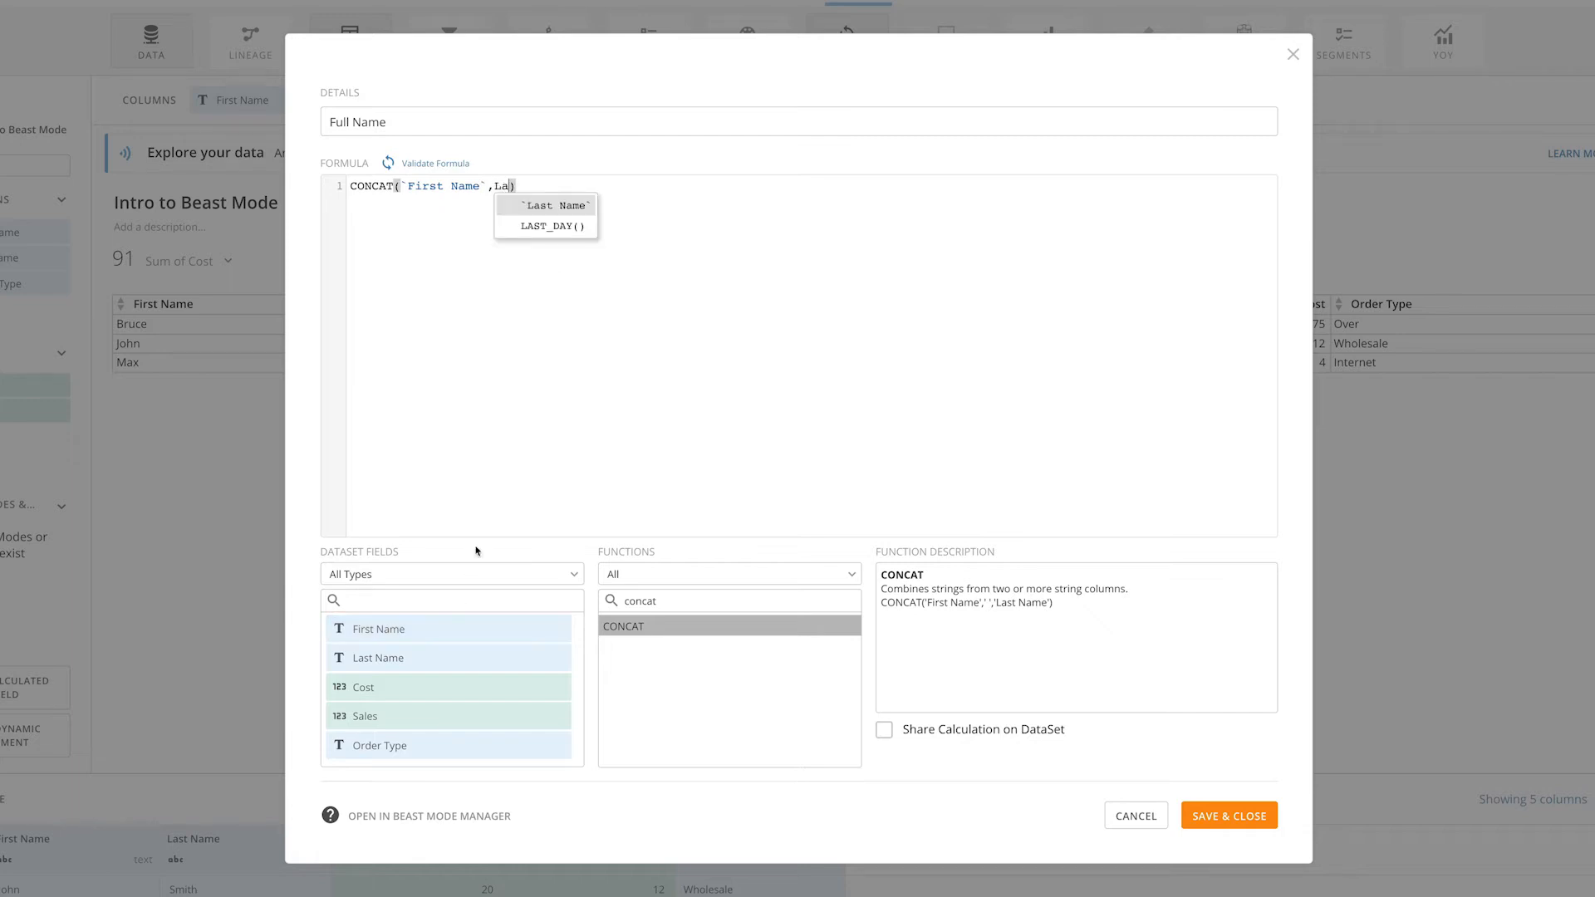
click(556, 205)
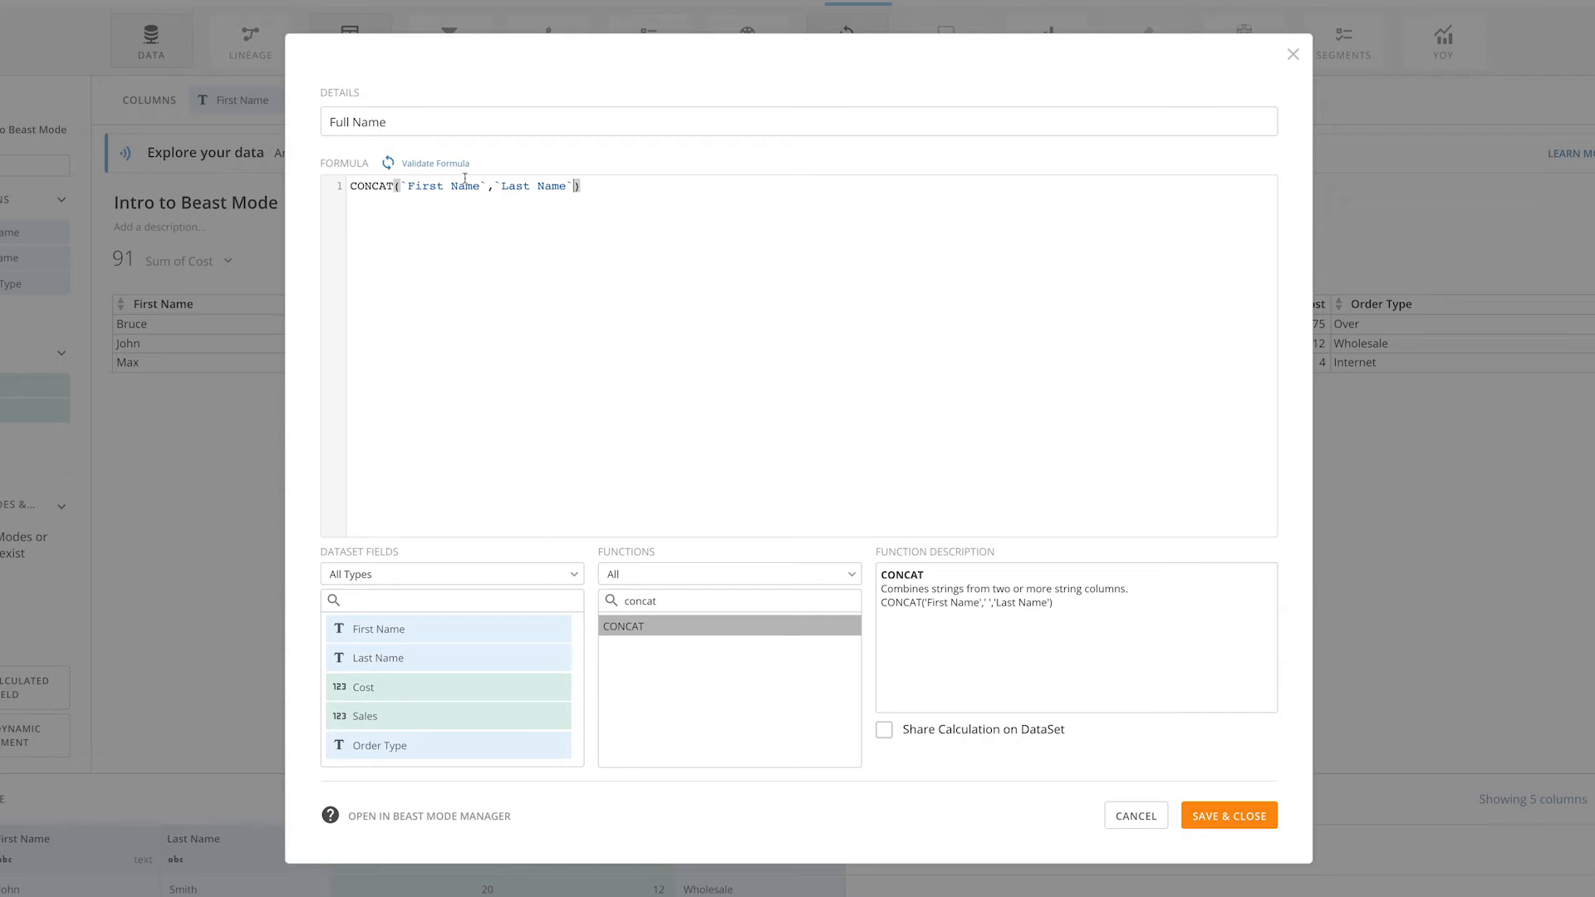
Validate the Full Name formula, enable Share Calculation on DataSet, and save it
click(435, 163)
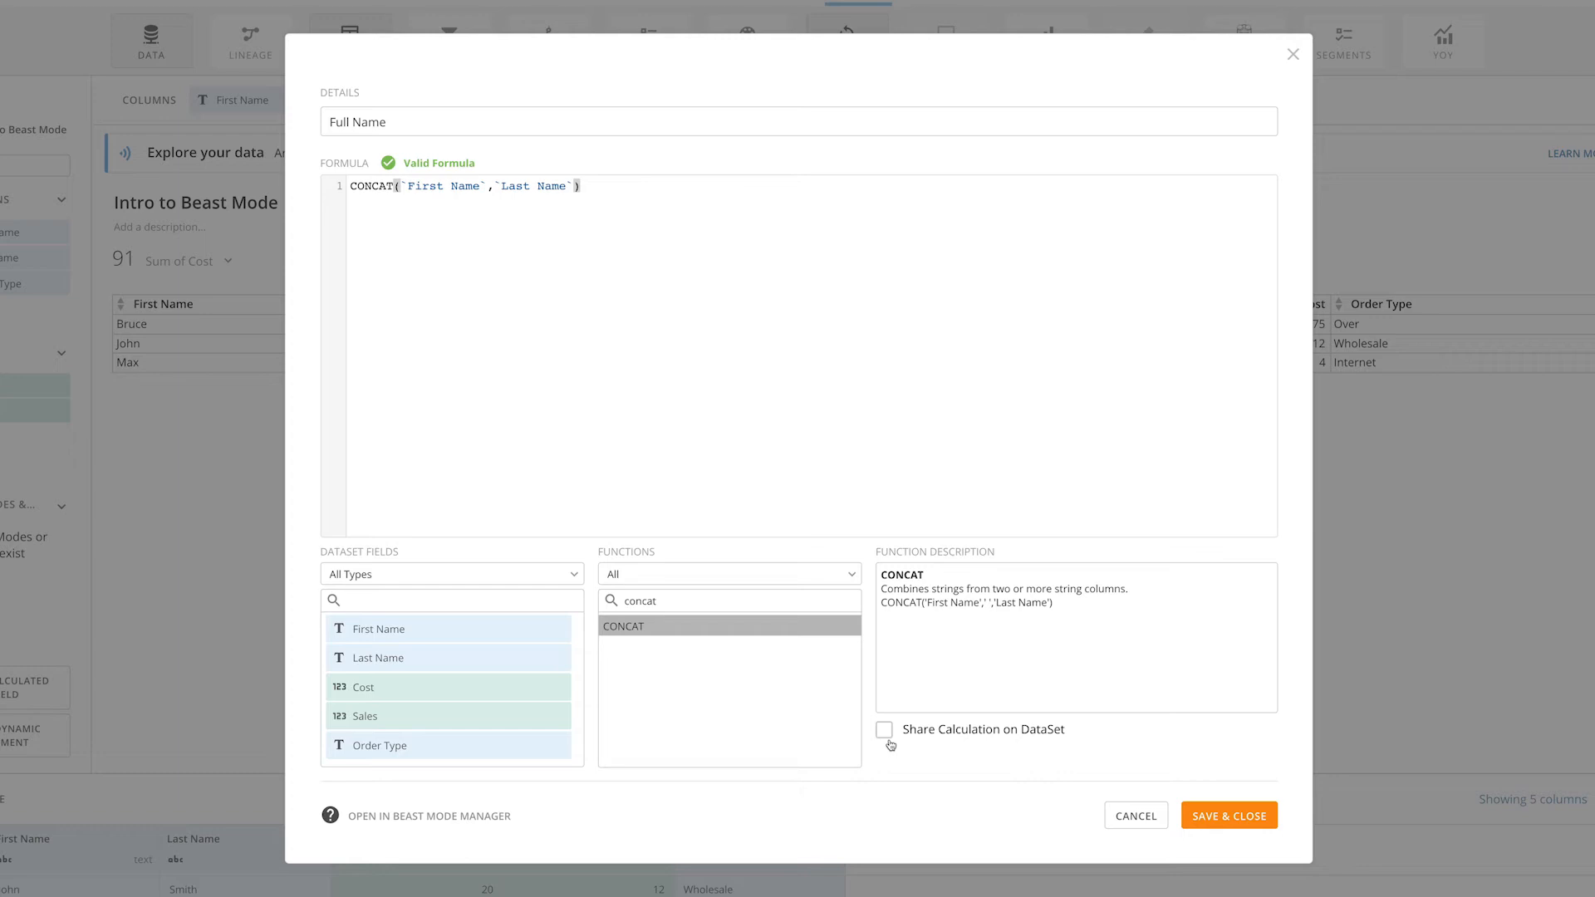
click(885, 729)
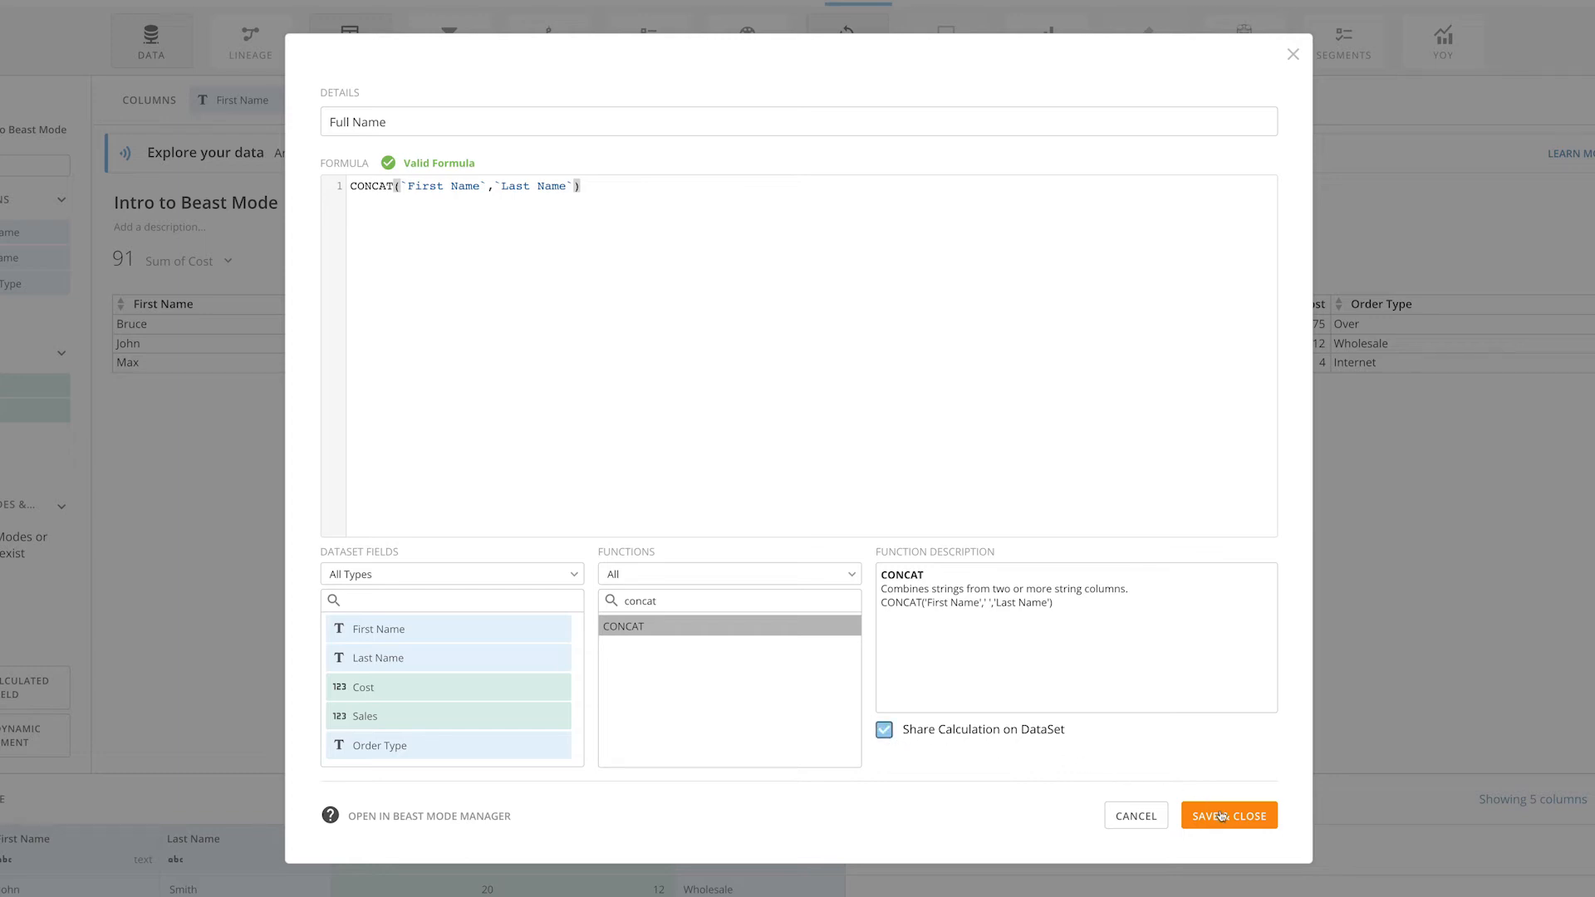
click(1228, 814)
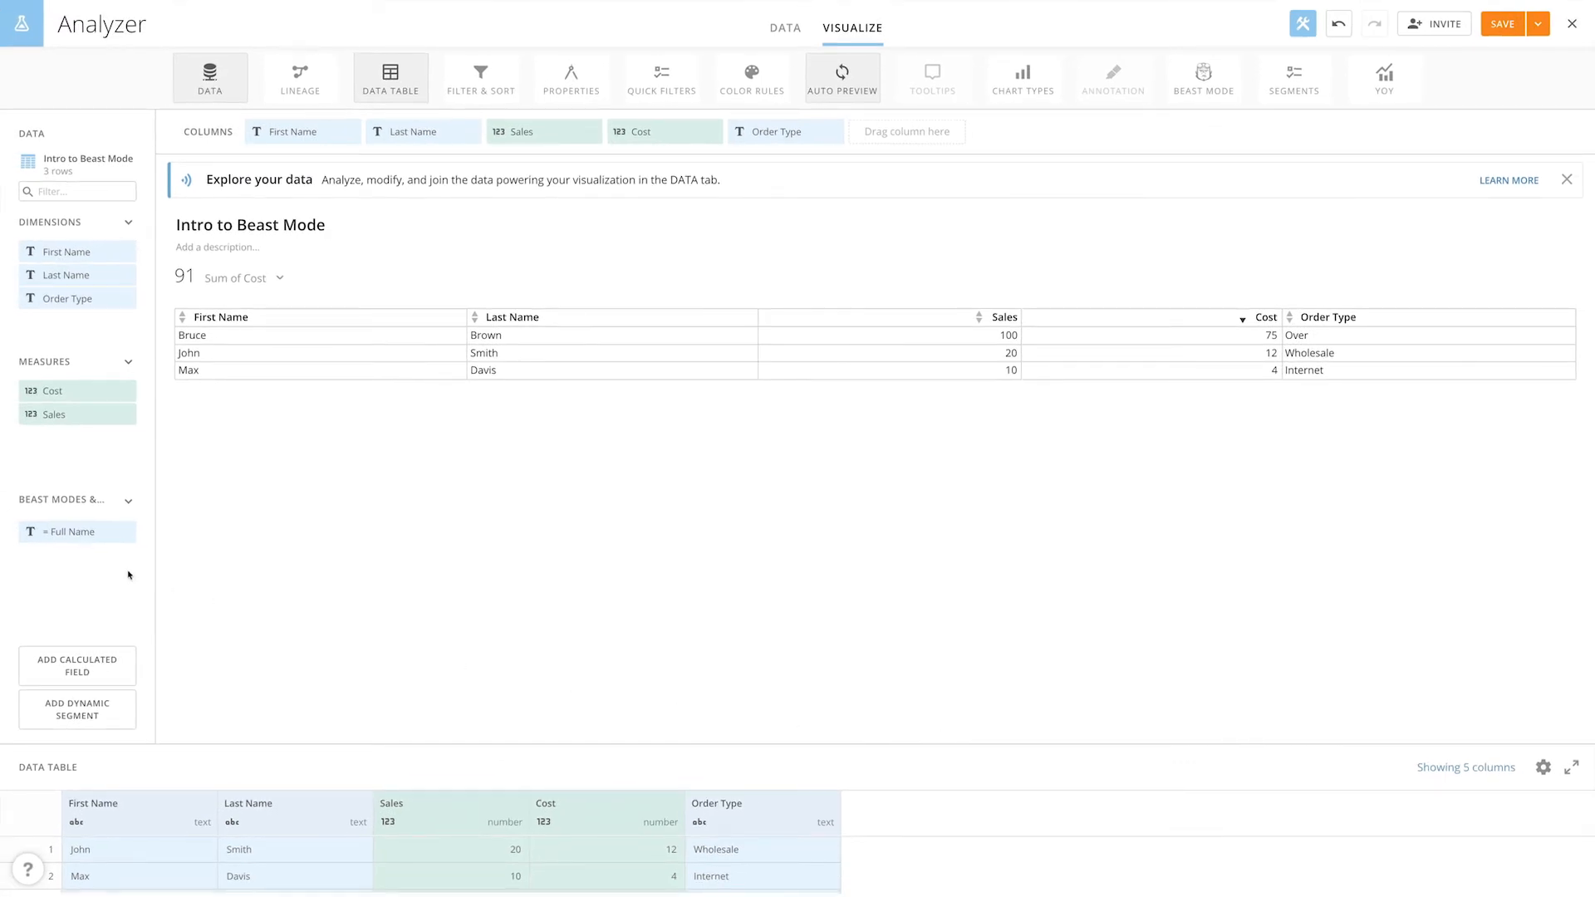
mouse_move(71, 531)
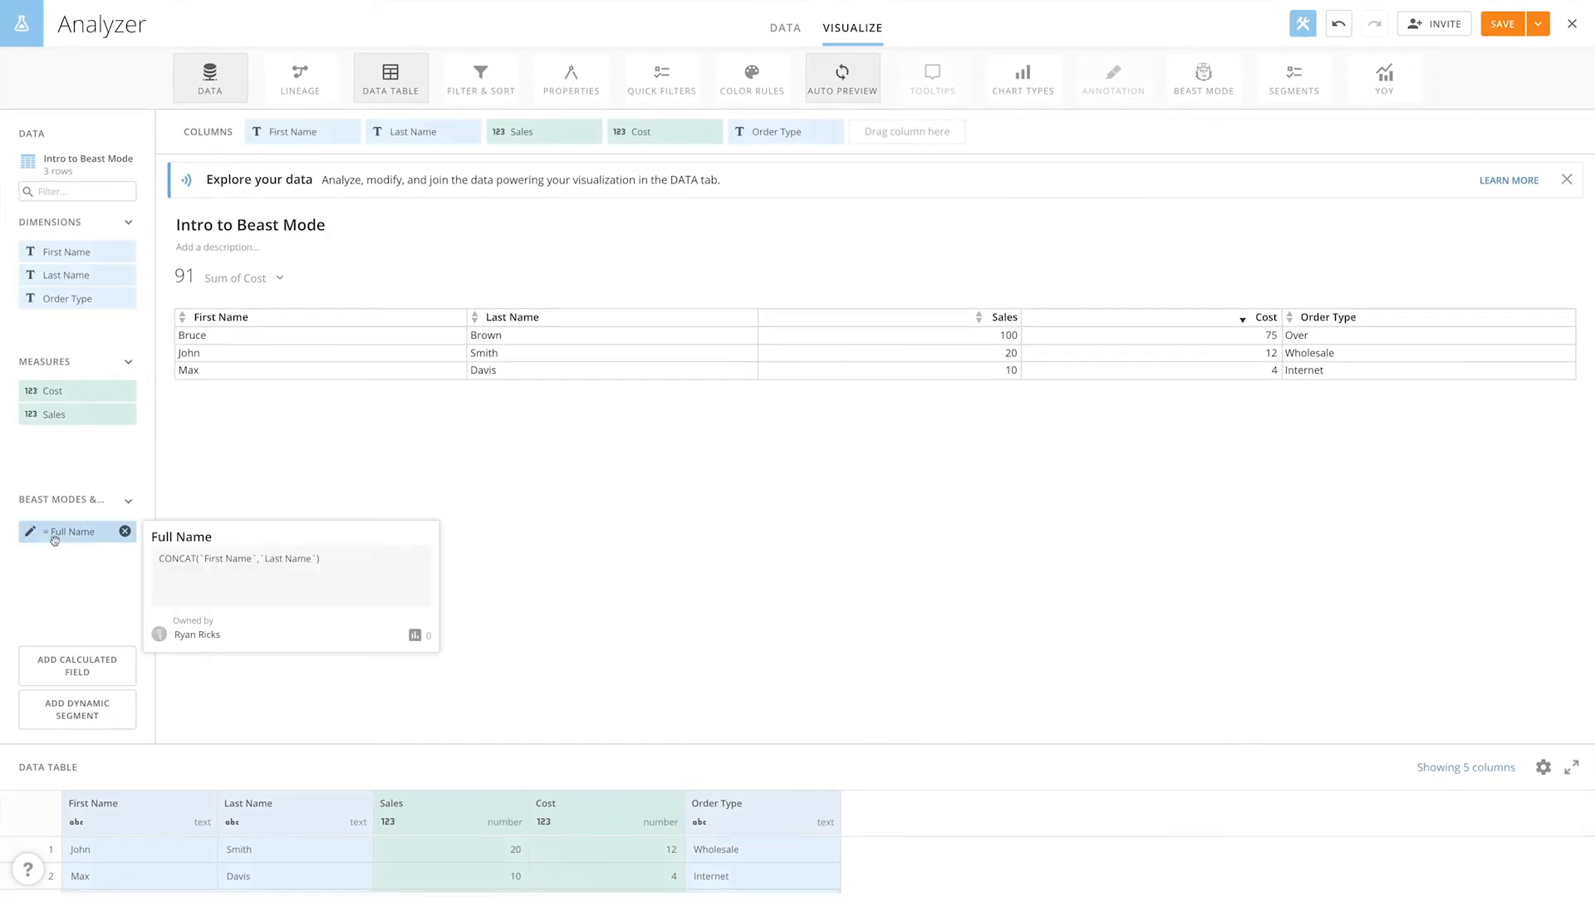
Scroll the table and dismiss the Full Name column's options popup
scroll(down, 3)
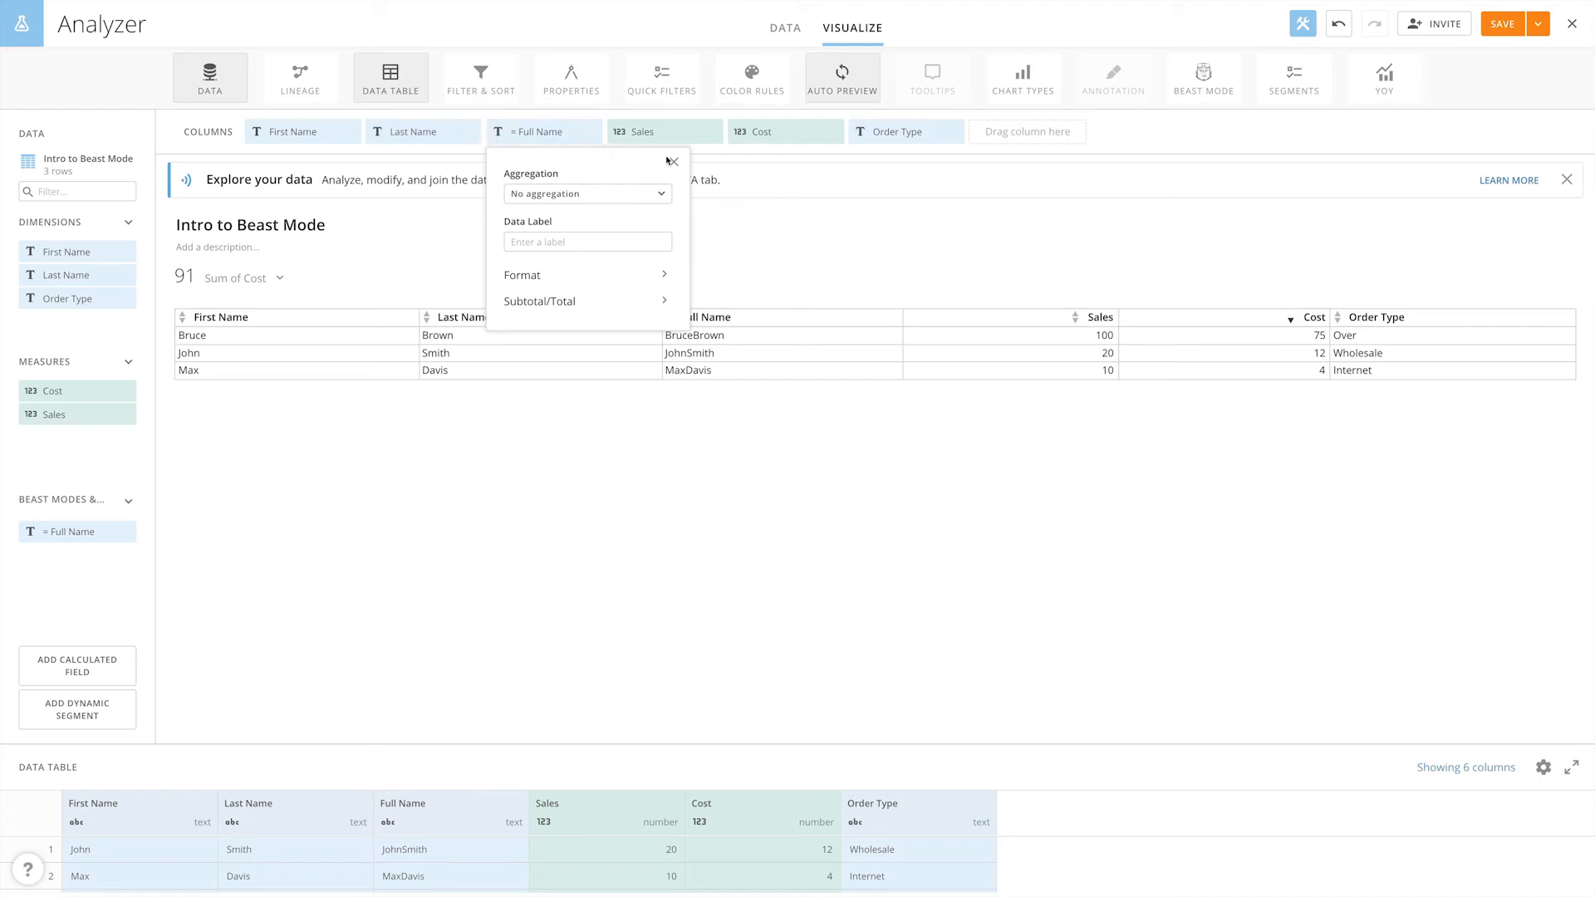
click(673, 162)
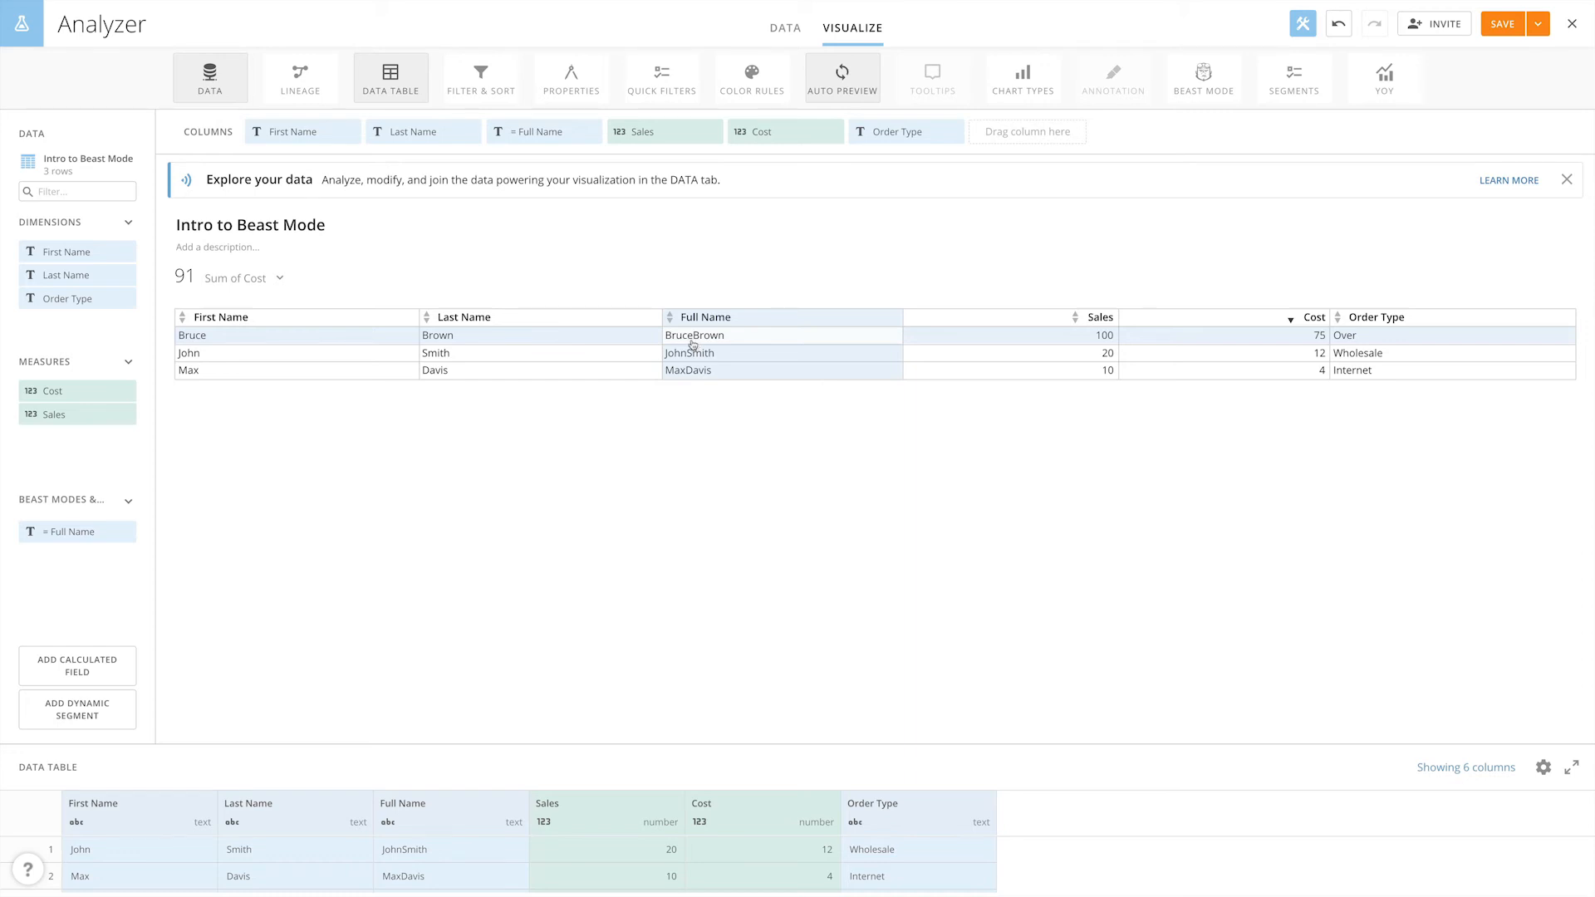
mouse_move(689, 351)
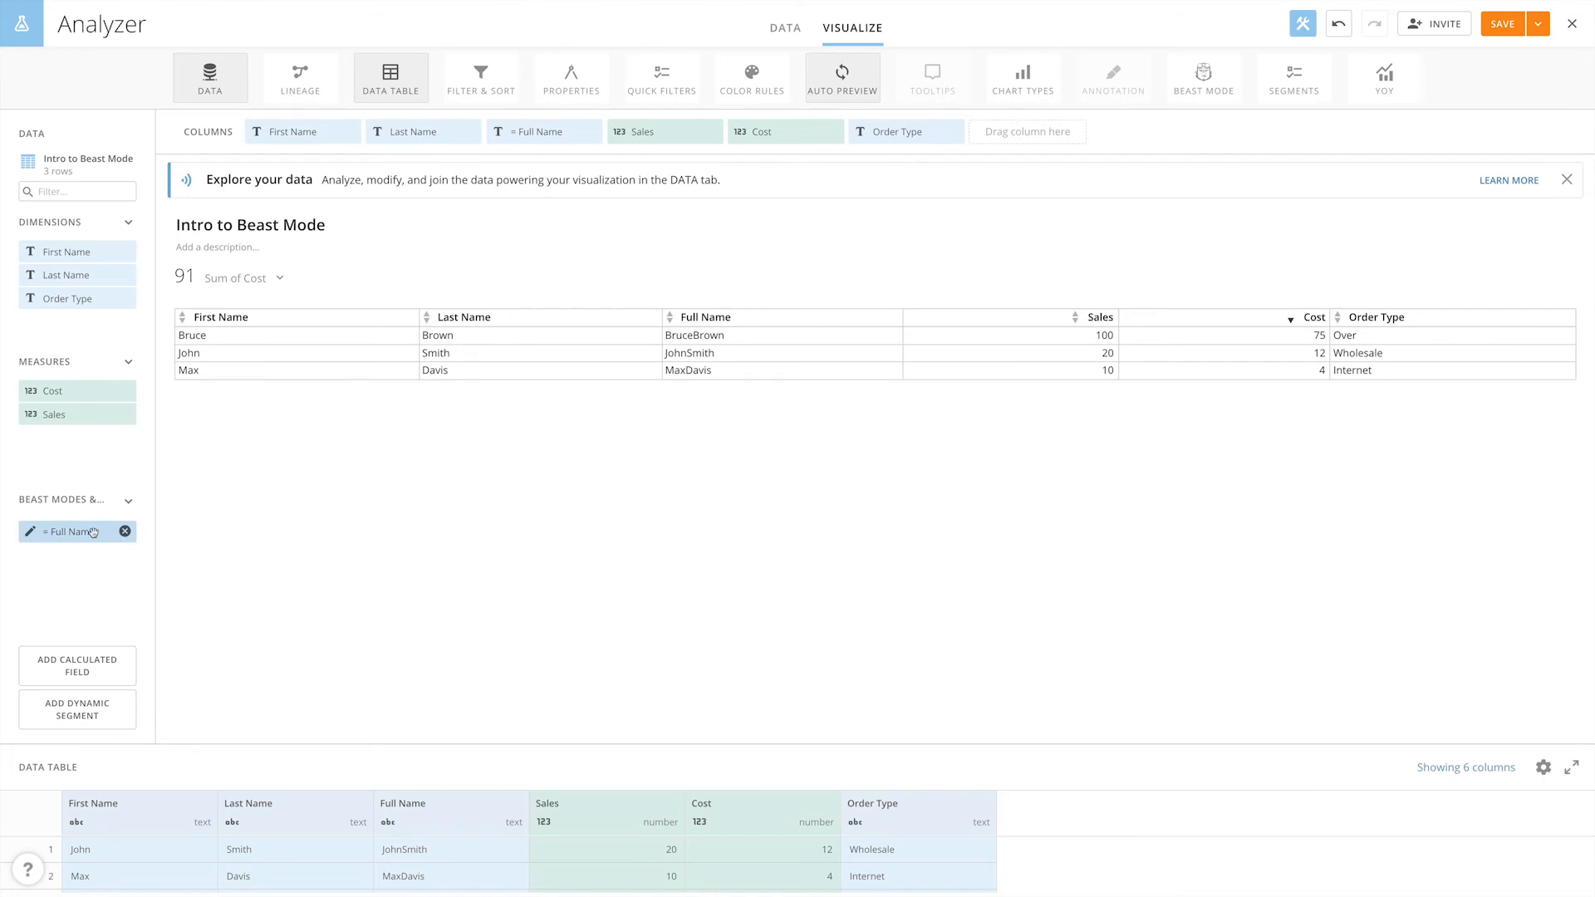
Reopen Full Name, add ' ' between the name fields, validate and save
click(68, 531)
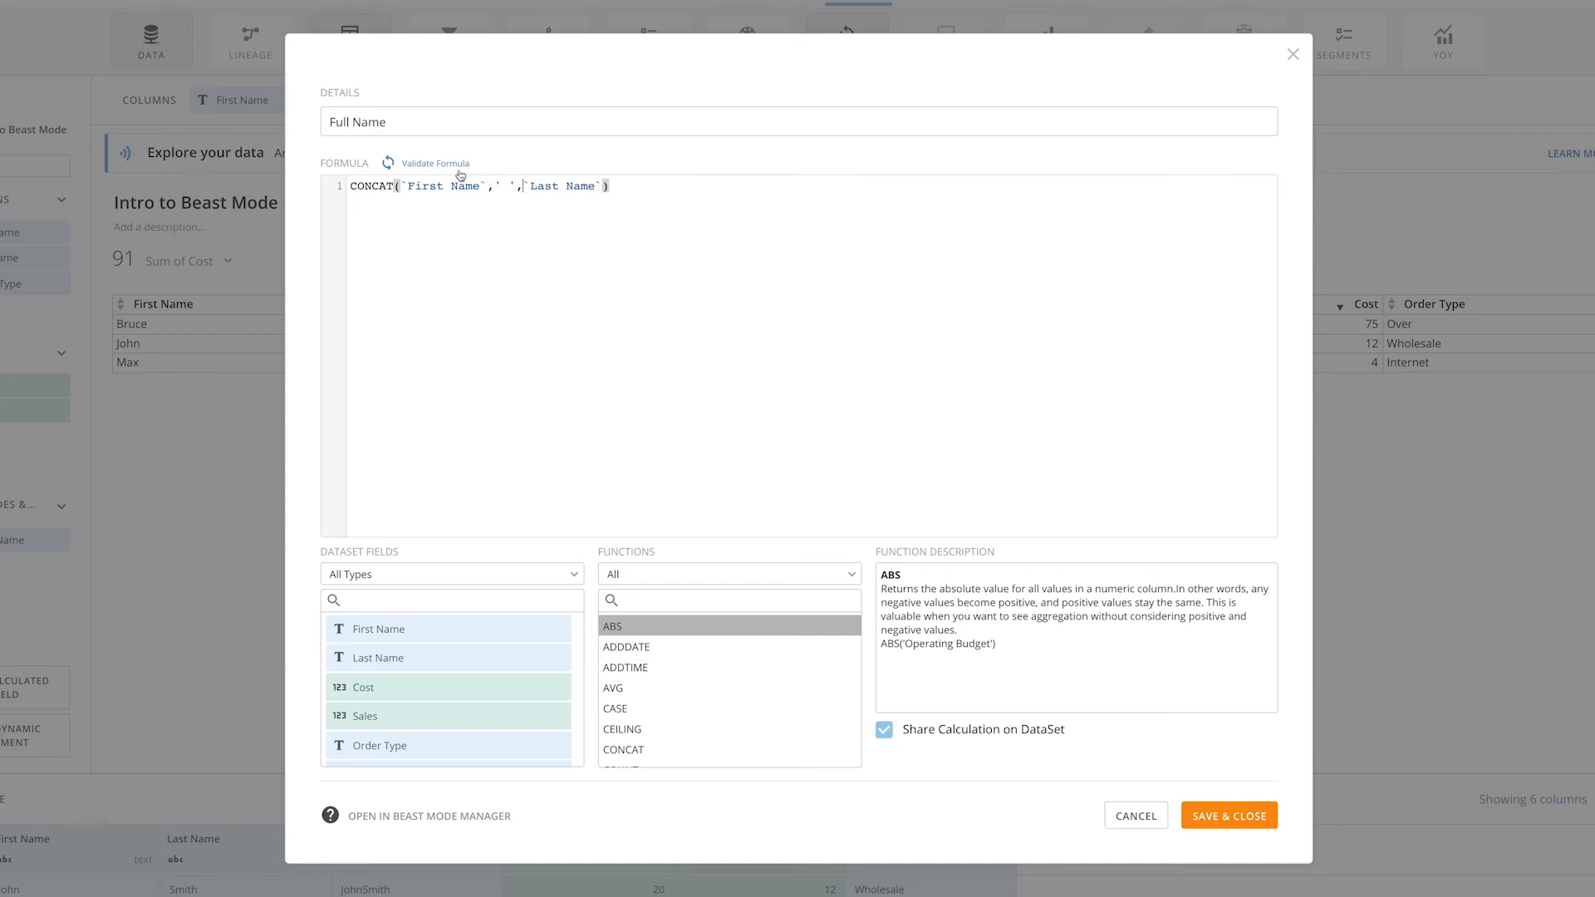
click(435, 163)
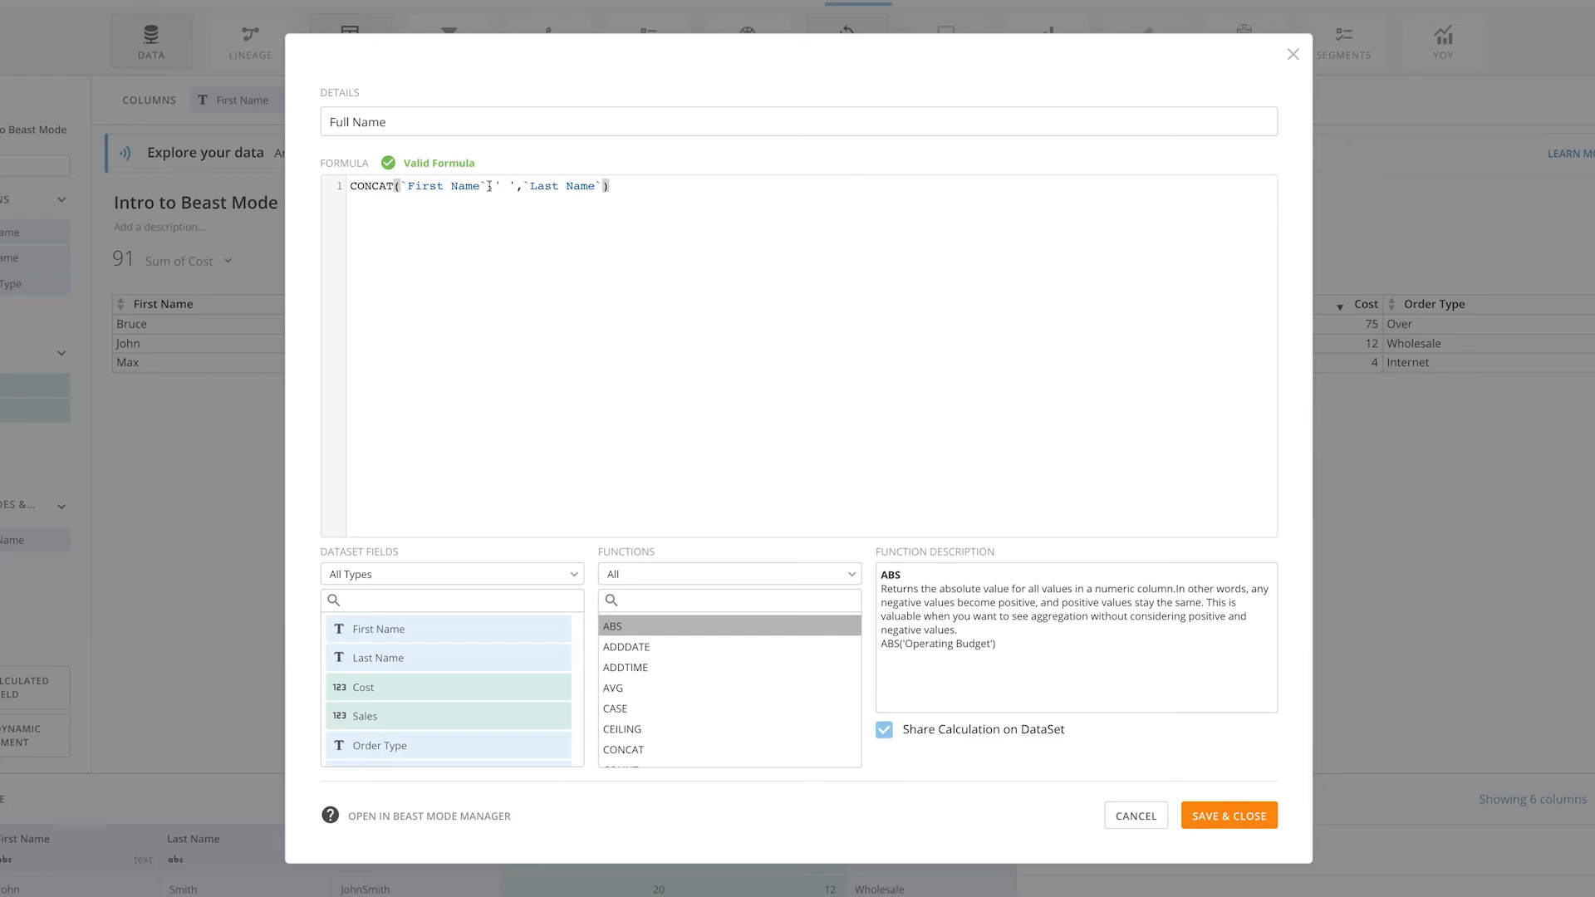
click(1228, 815)
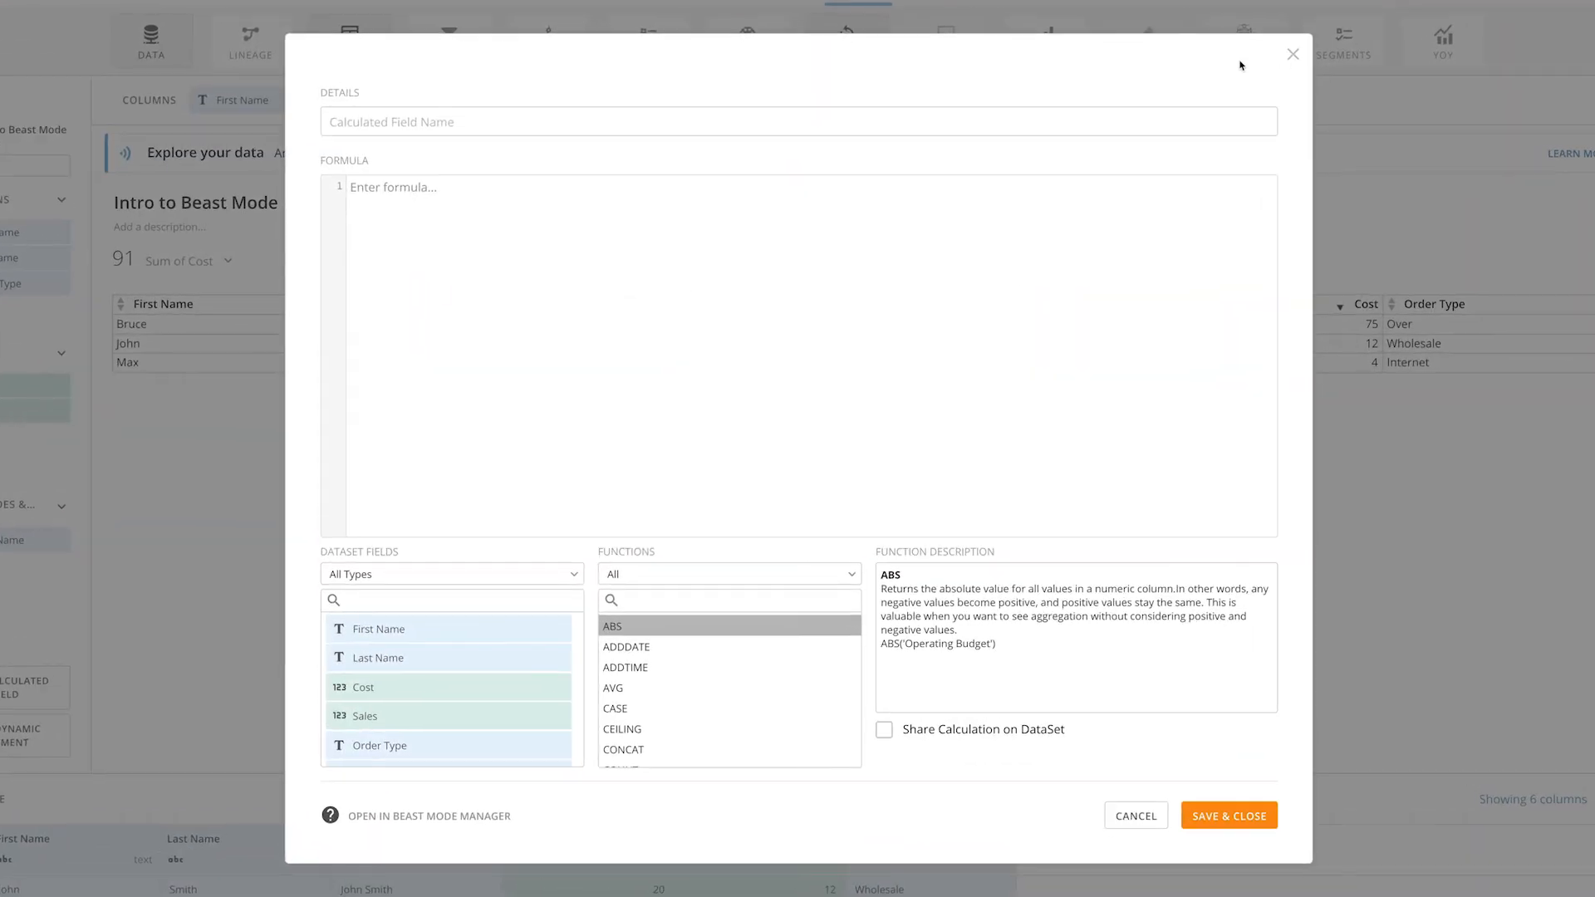
Name the calculation 'Profit' with formula `Sales` - `Cost`, validate it and save
click(798, 122)
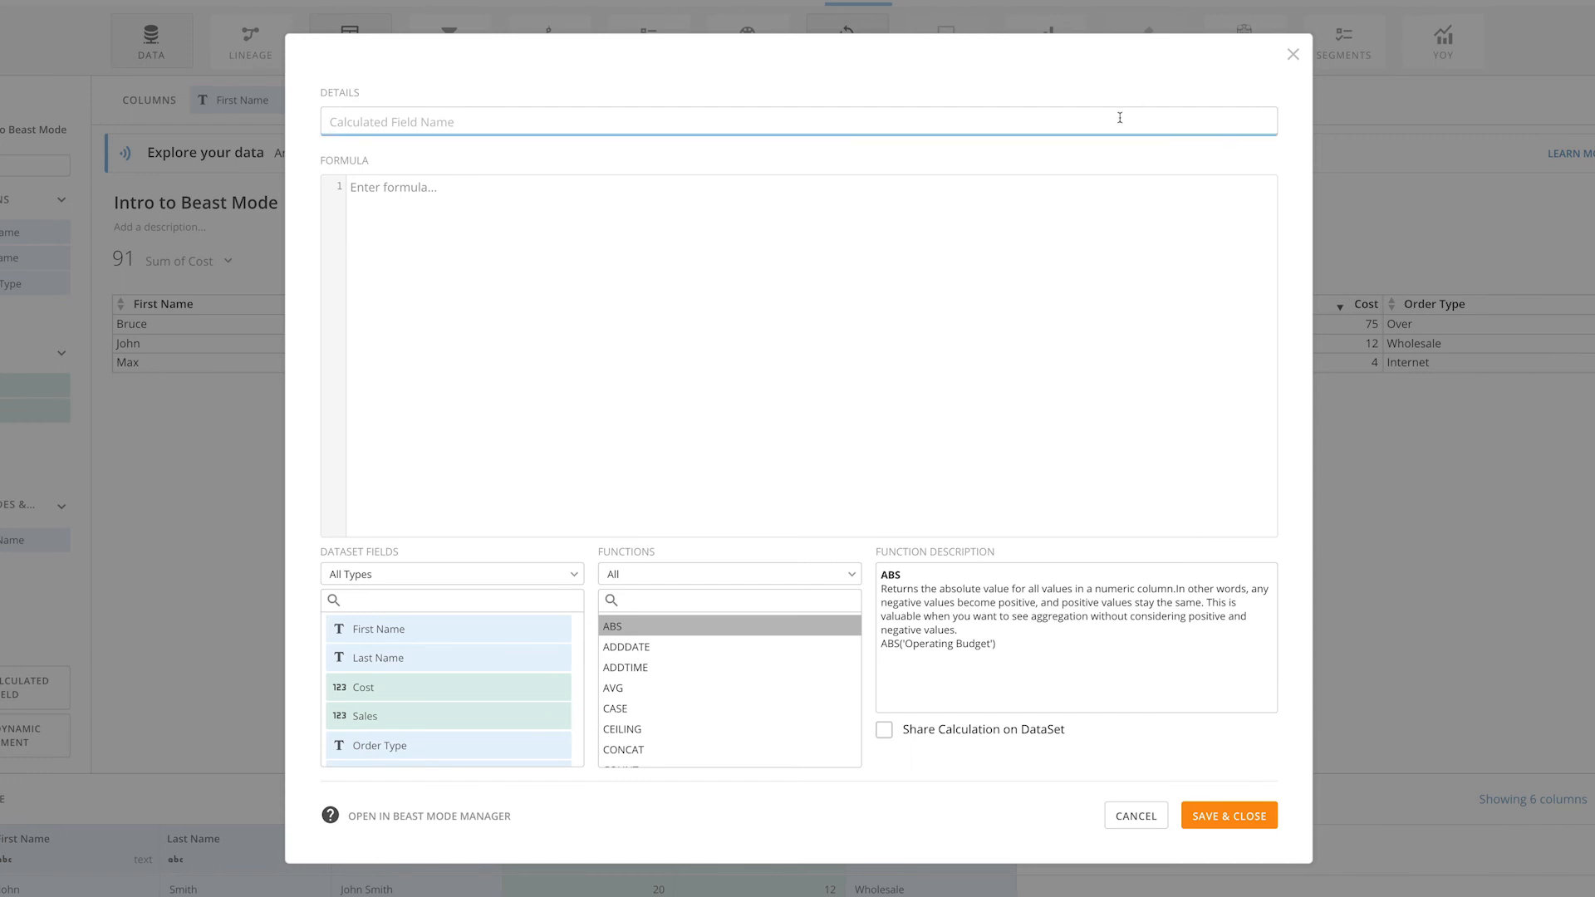
text(Profit)
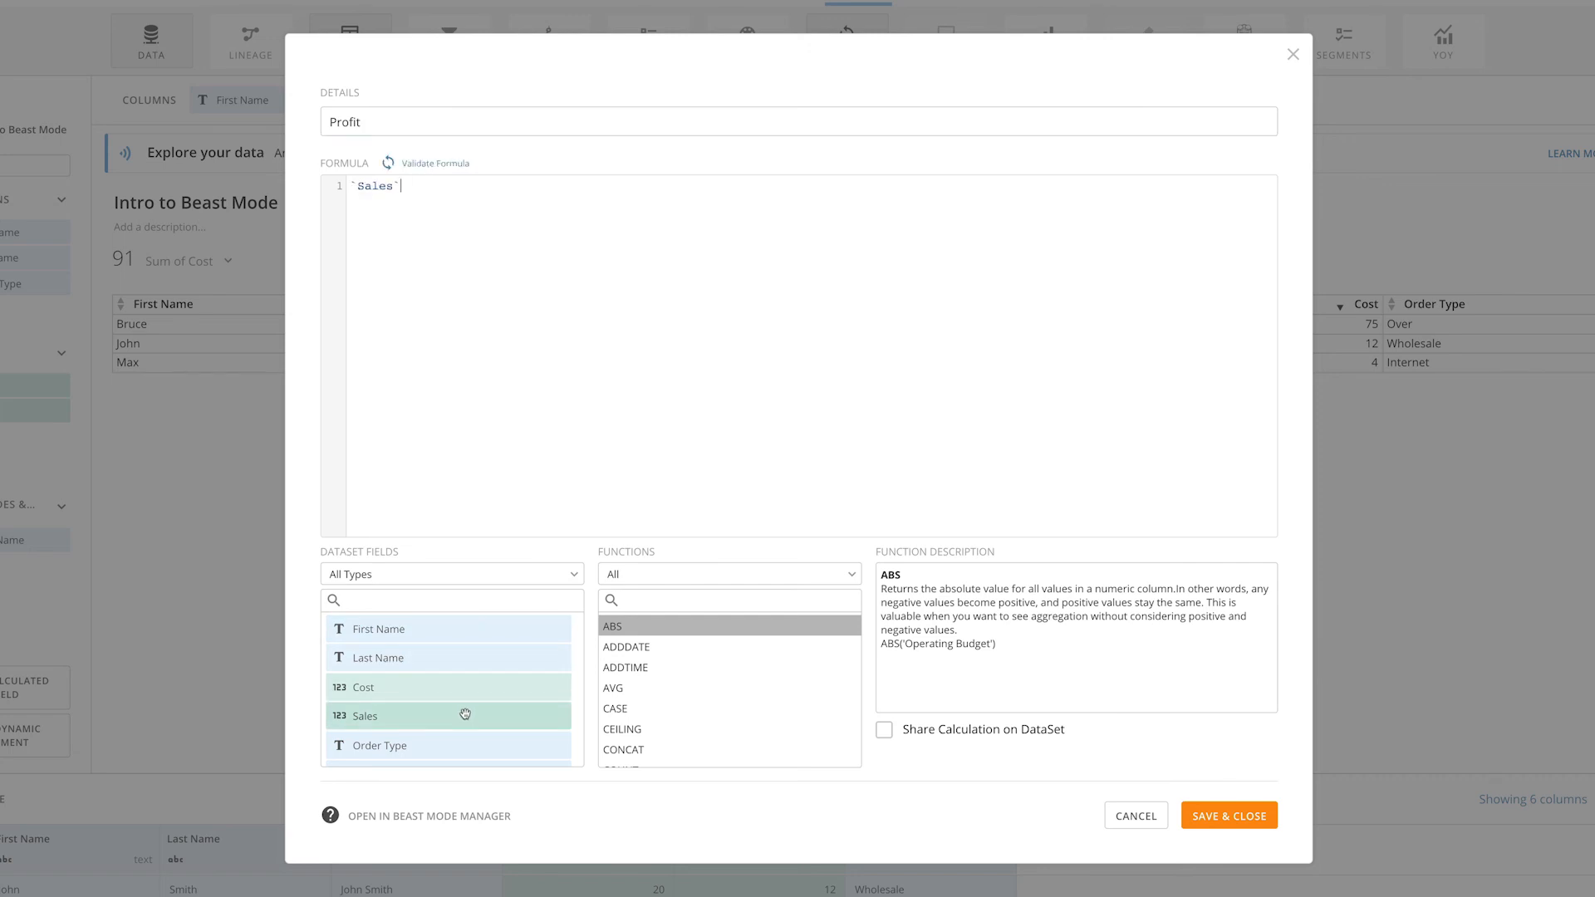
text(-)
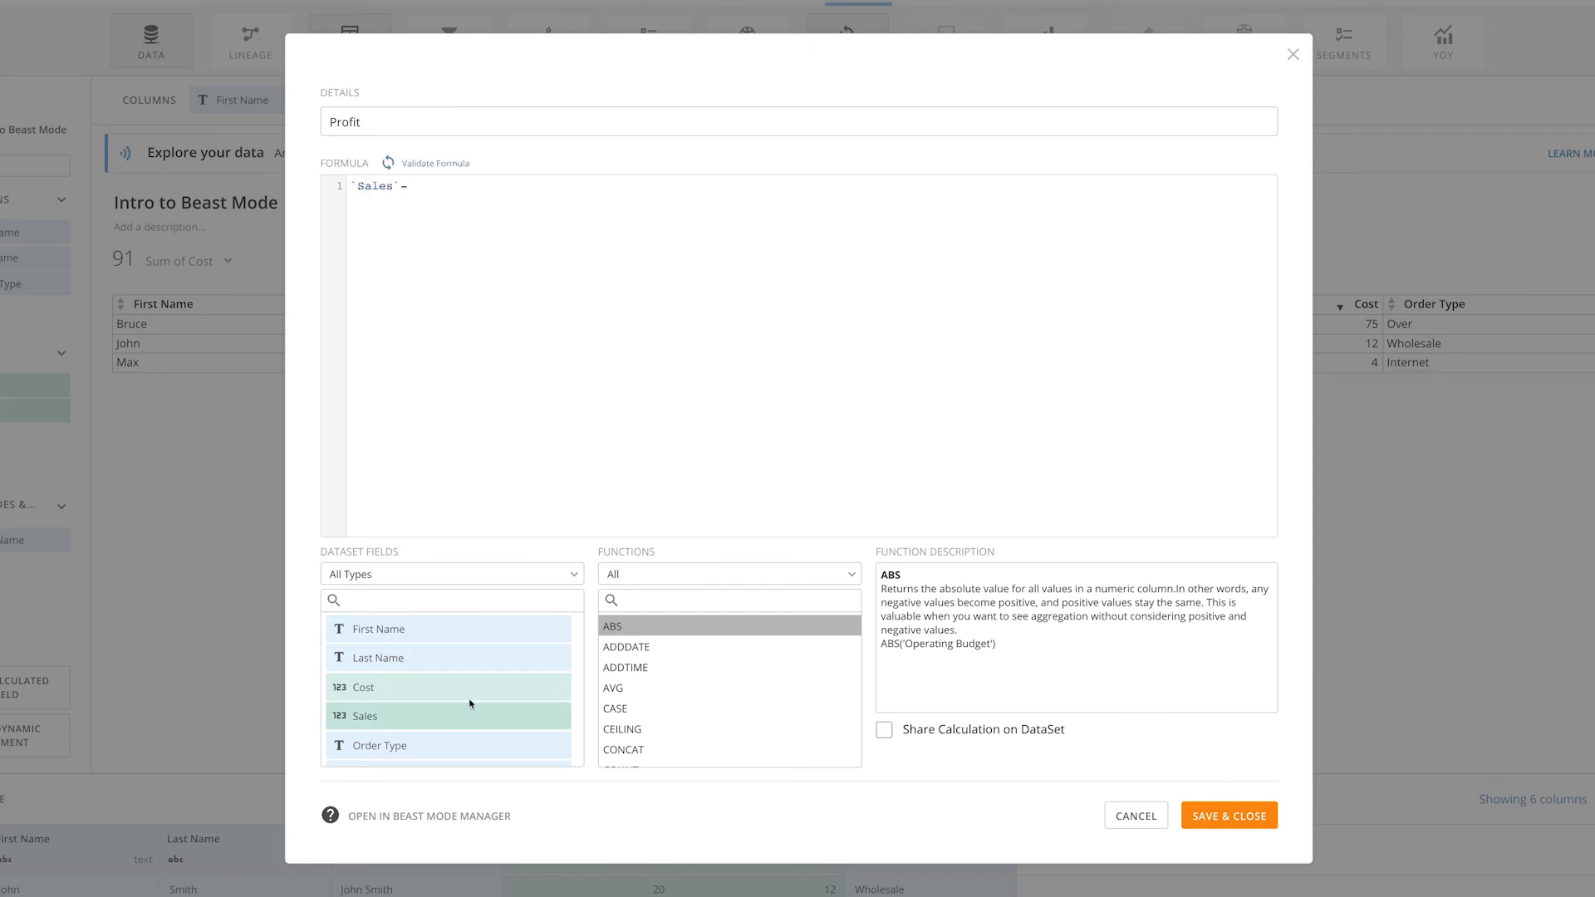
double_click(363, 687)
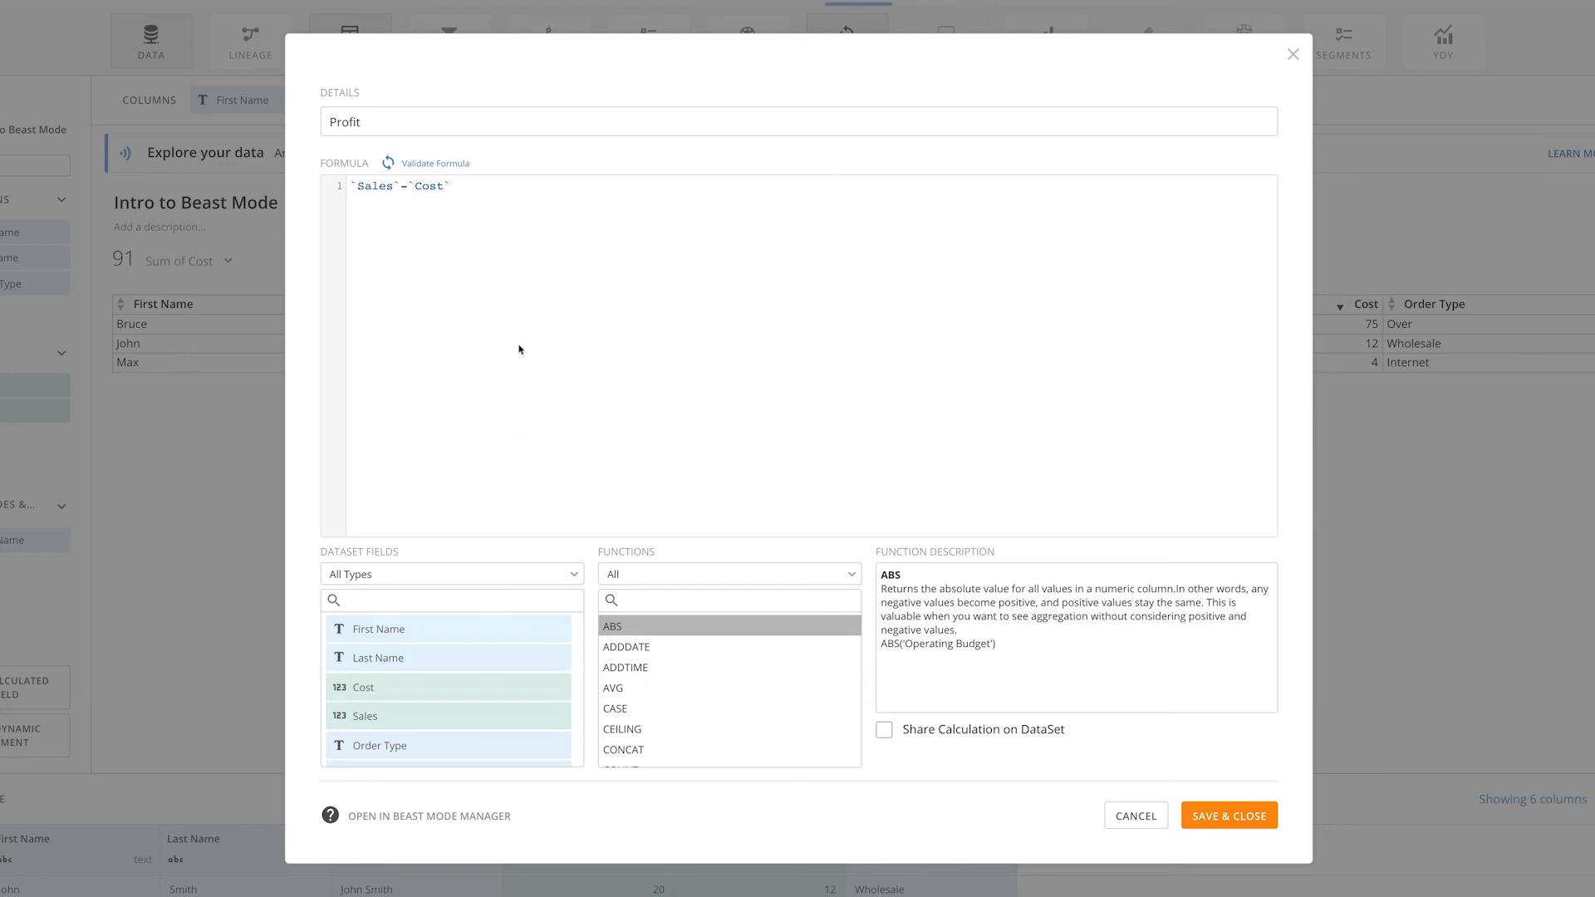
click(433, 162)
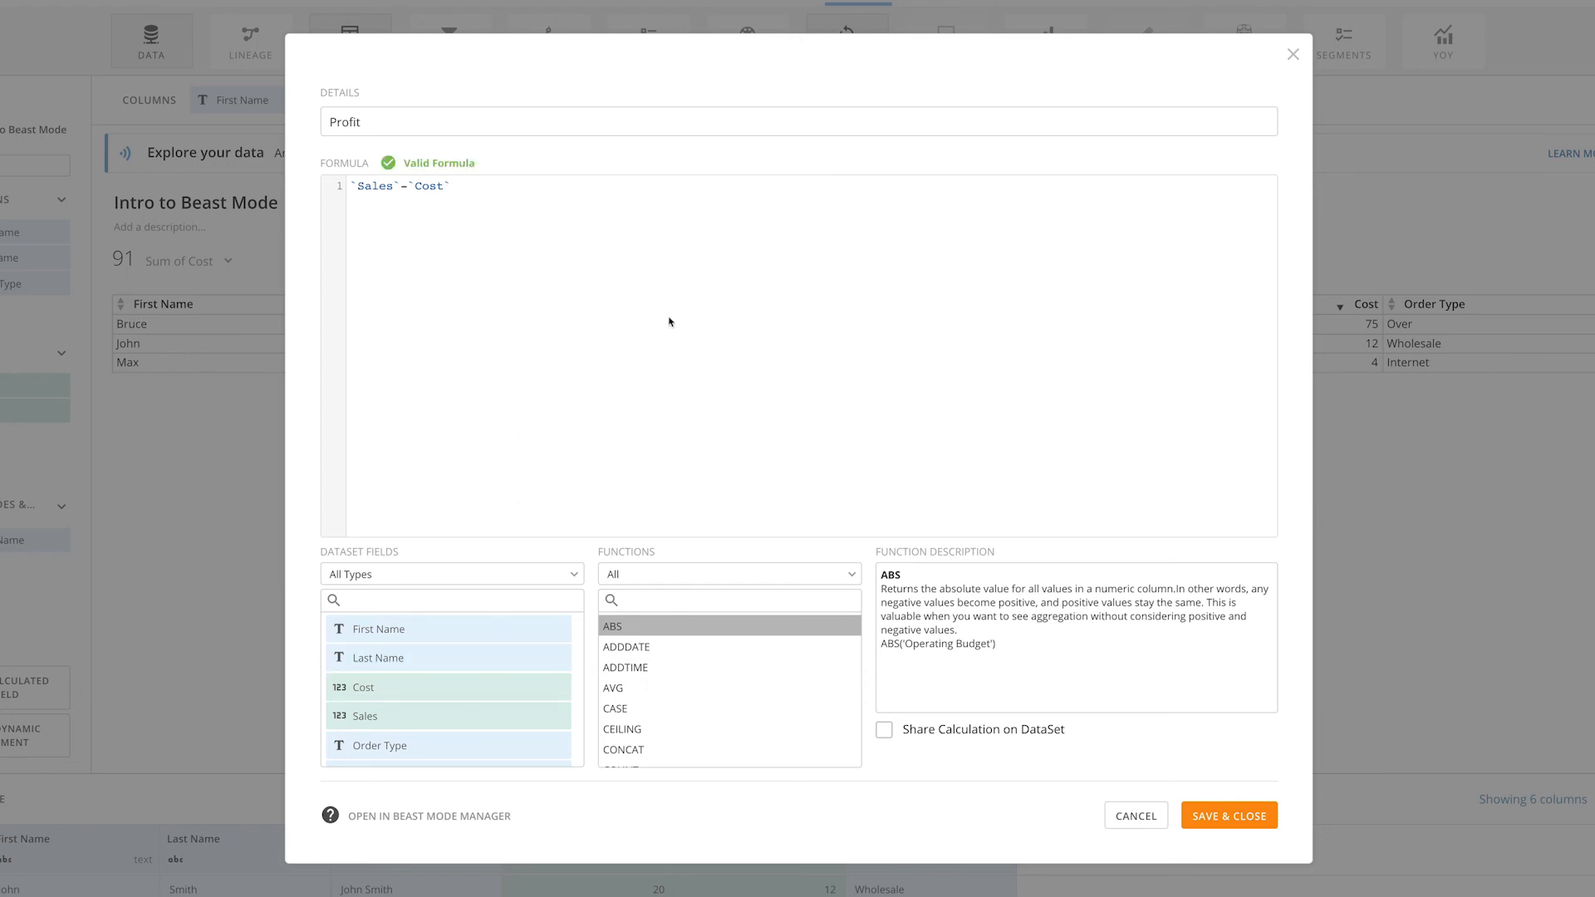
click(1227, 815)
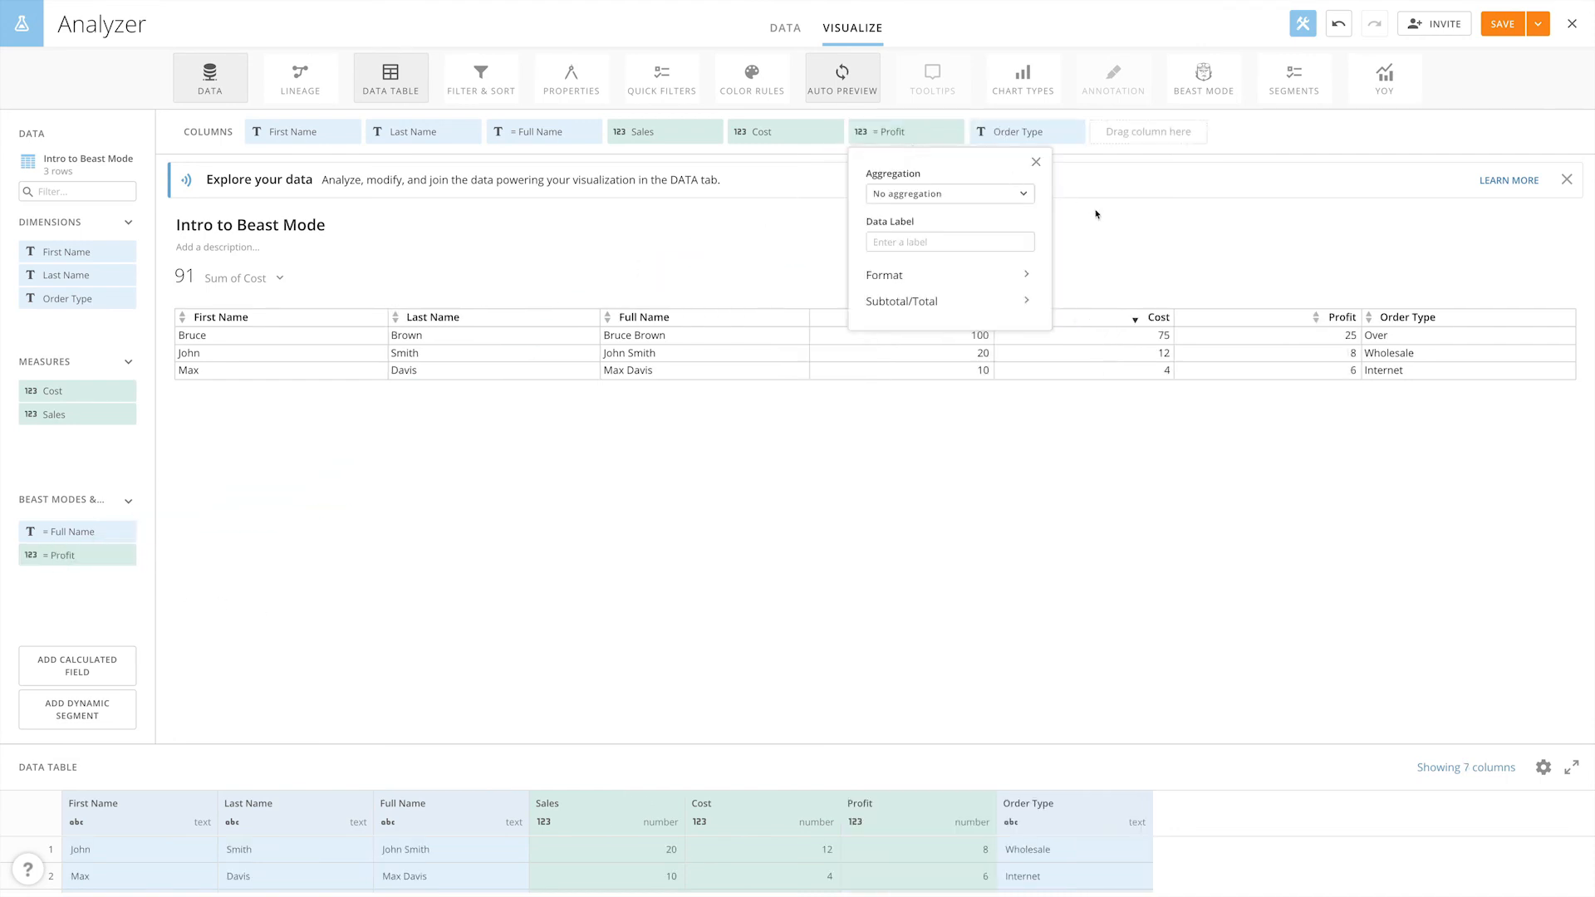
Close the Profit column's aggregation options popup
click(1119, 225)
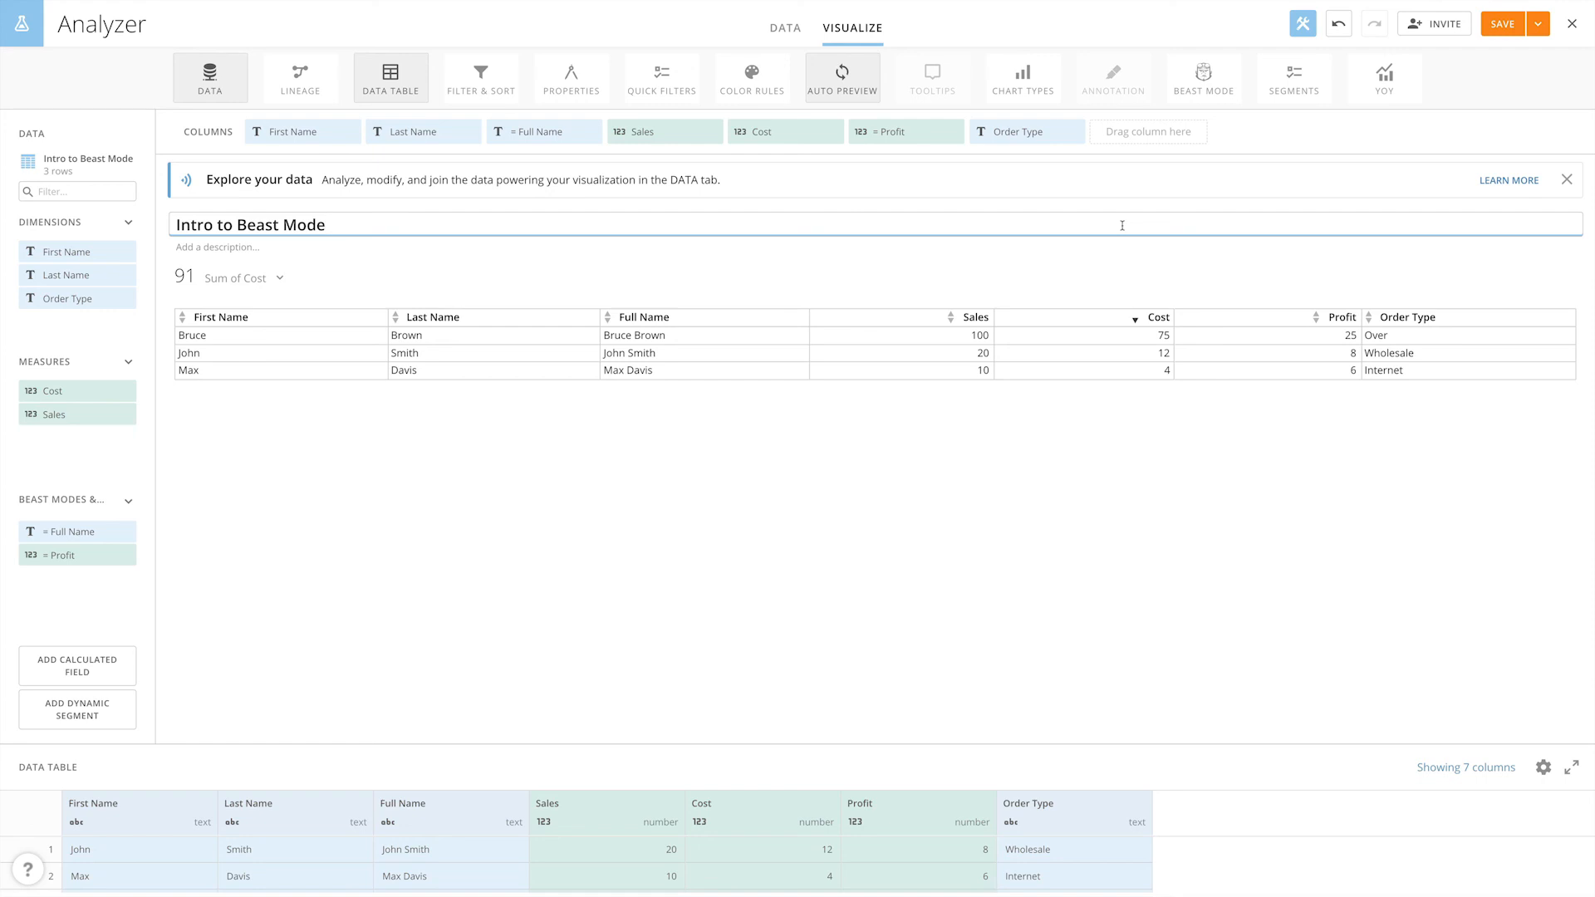